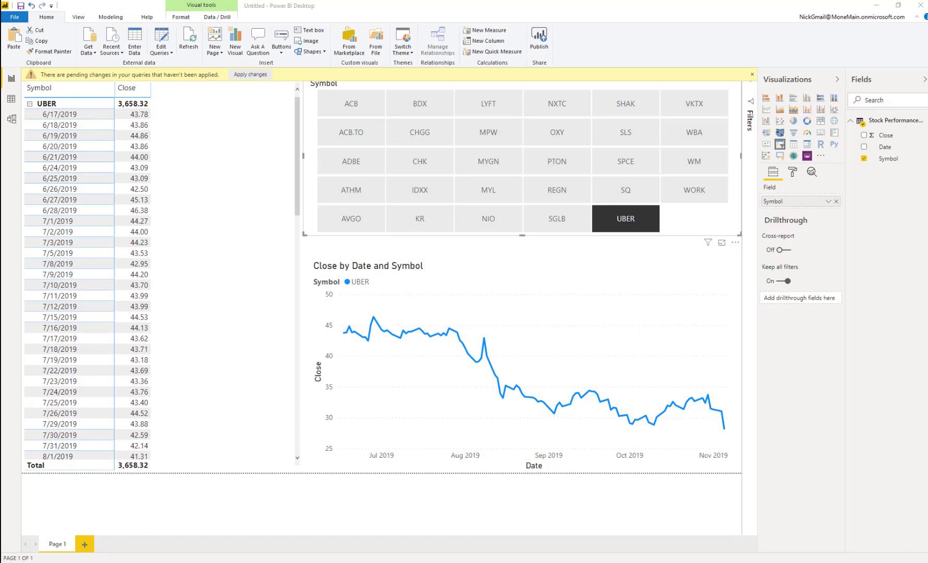
mouse_move(494, 315)
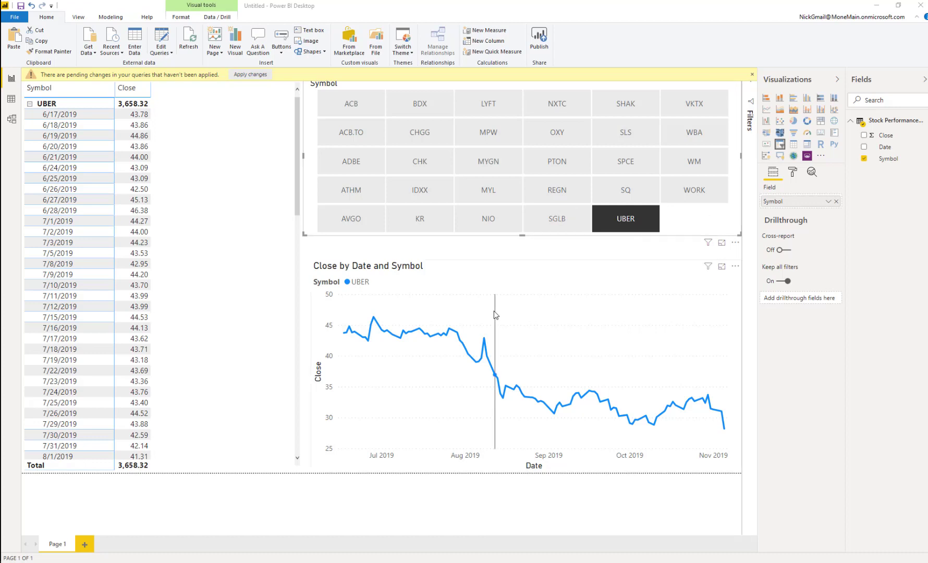
mouse_move(249, 226)
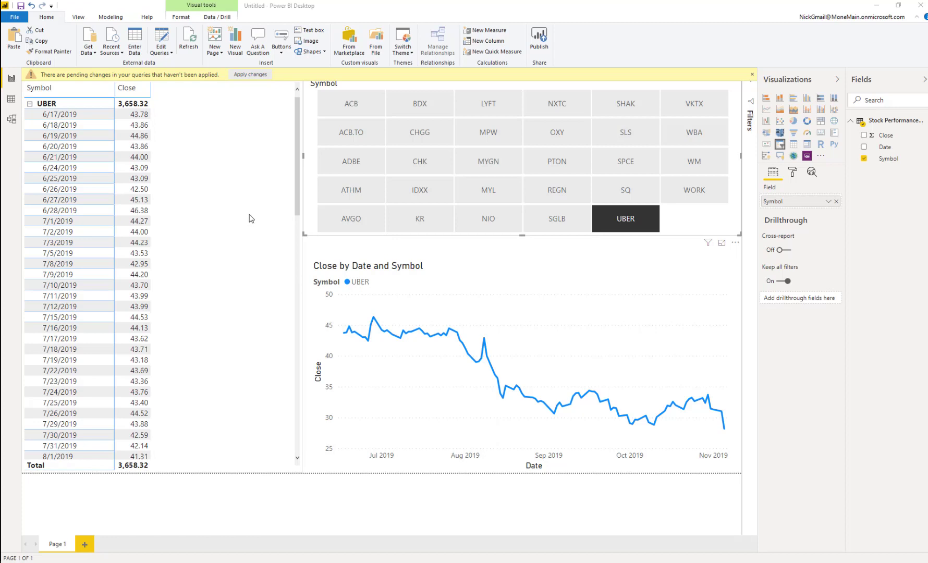
mouse_move(372, 287)
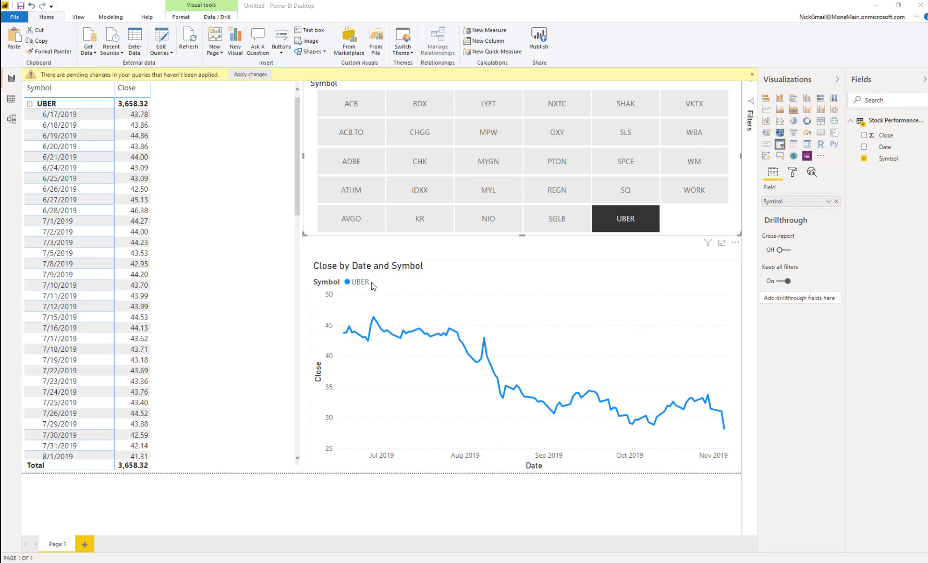
mouse_move(573, 334)
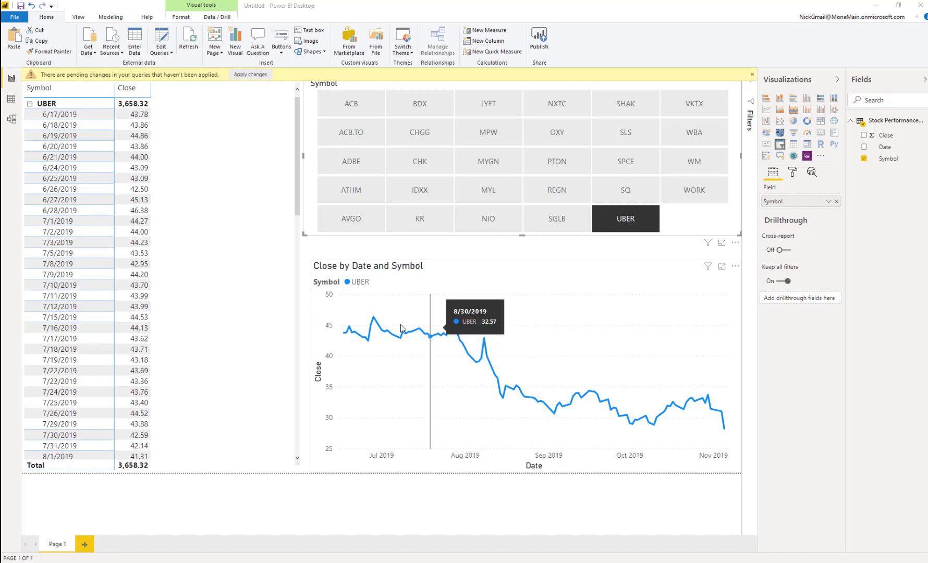
mouse_move(421, 248)
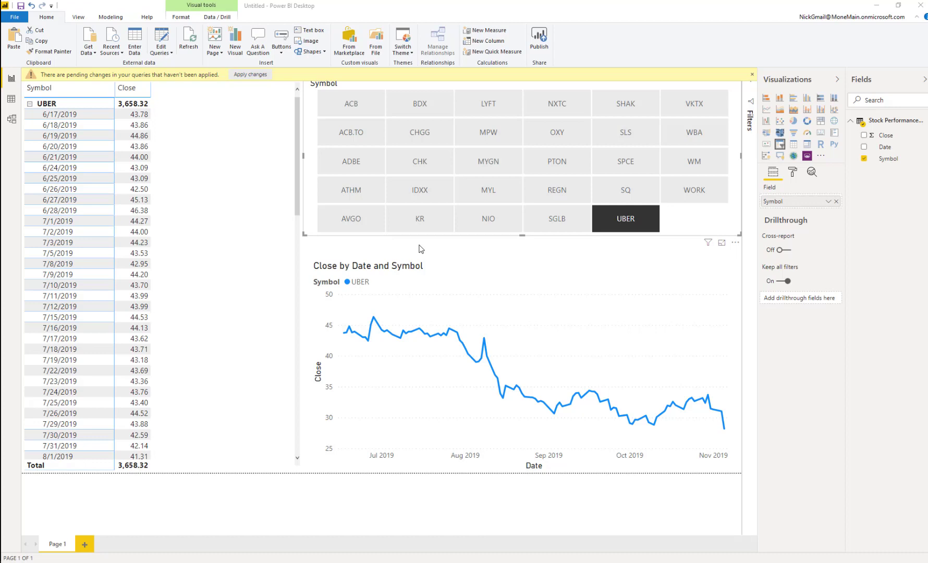
mouse_move(224, 135)
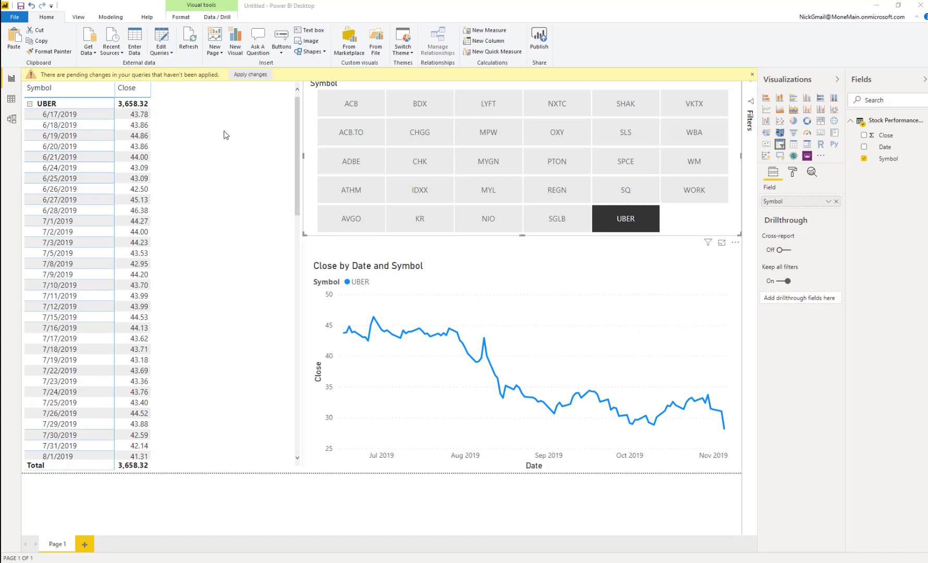
Step: Open a maximized Power Query Editor on the Stock Performance Data error and select the path's folder name
click(159, 38)
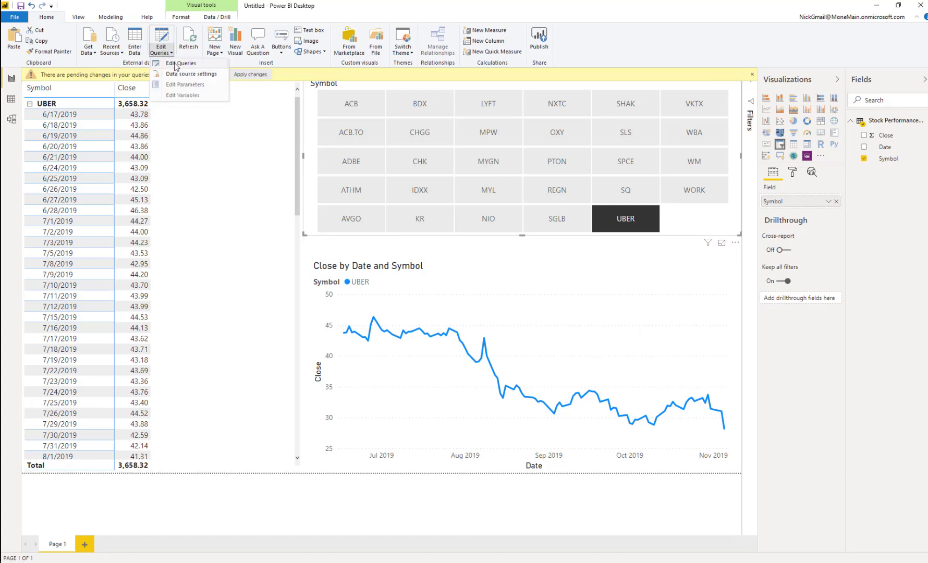
click(181, 63)
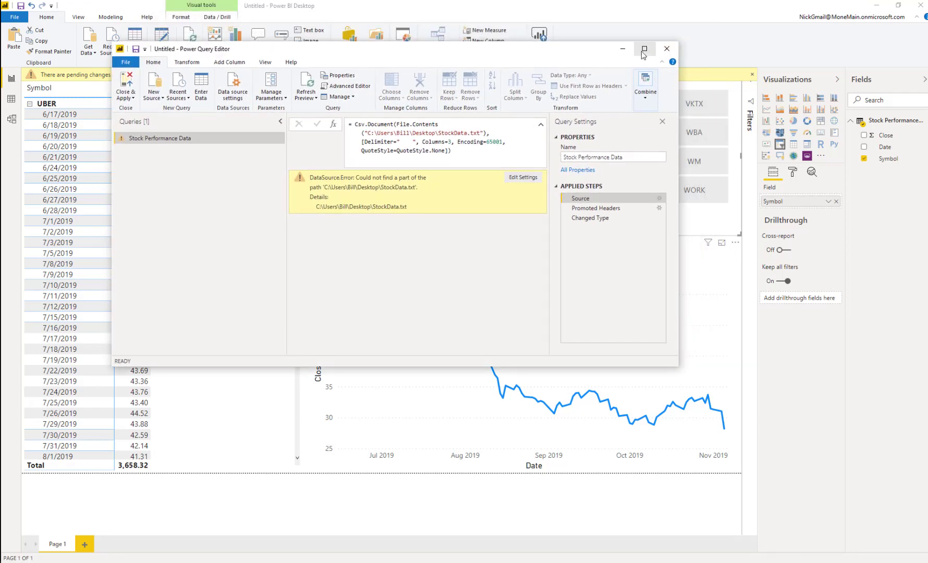
click(643, 49)
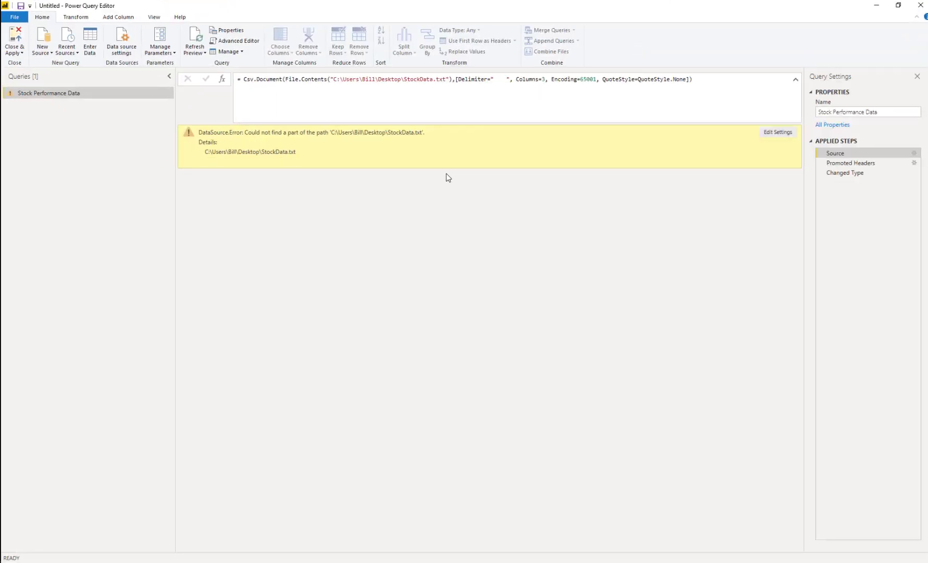
mouse_move(335, 131)
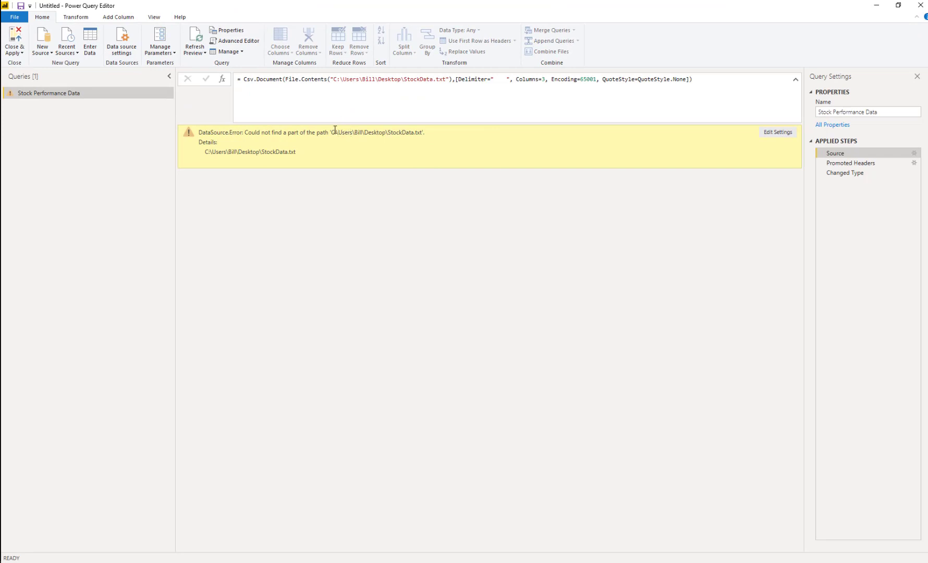
double_click(358, 132)
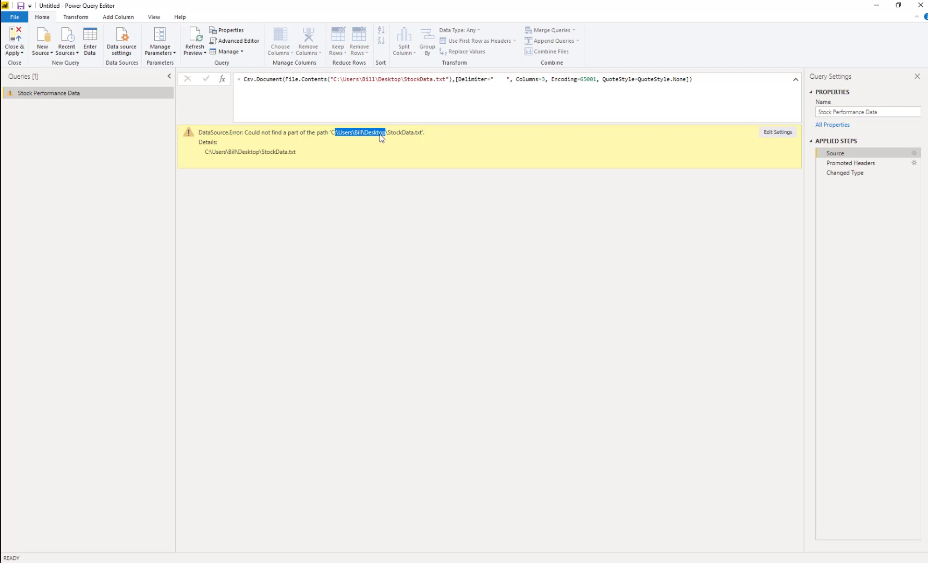
mouse_move(311, 145)
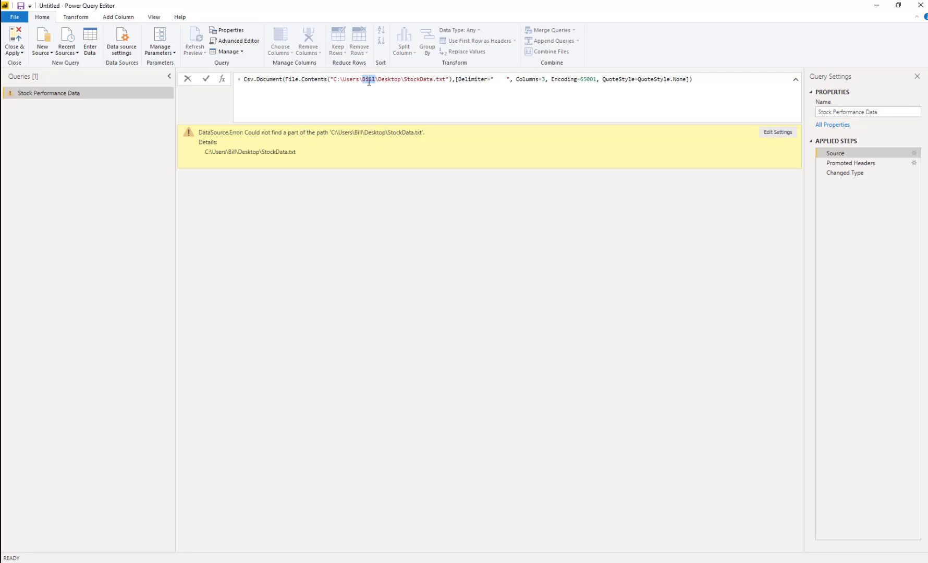
Step: Change the Source path's user folder to 'nick' and commit the formula
text(nick)
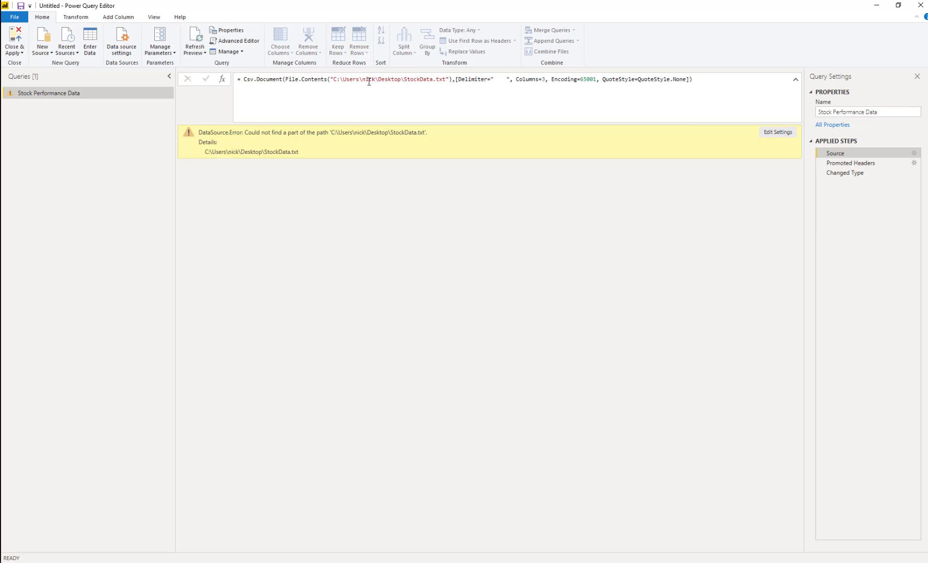
click(371, 79)
text(m)
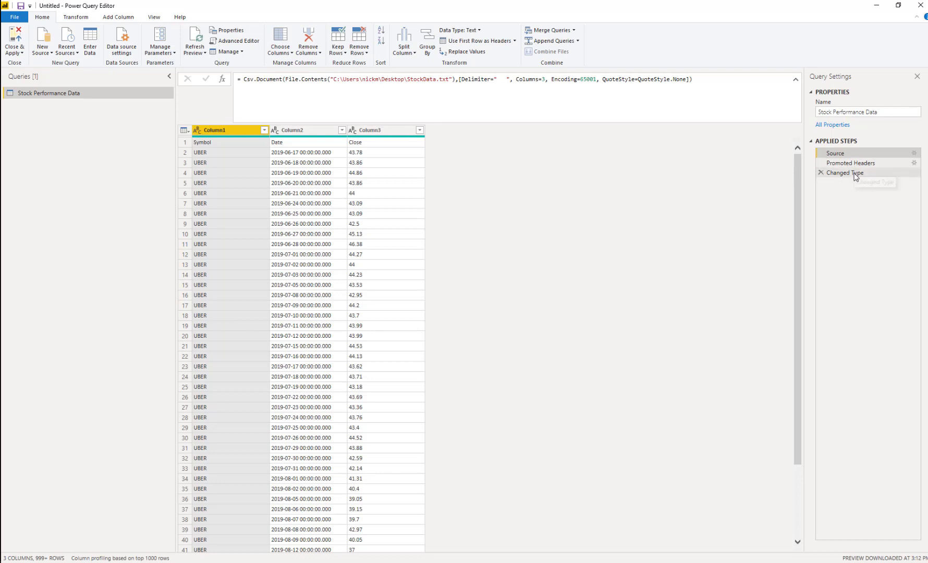
click(846, 172)
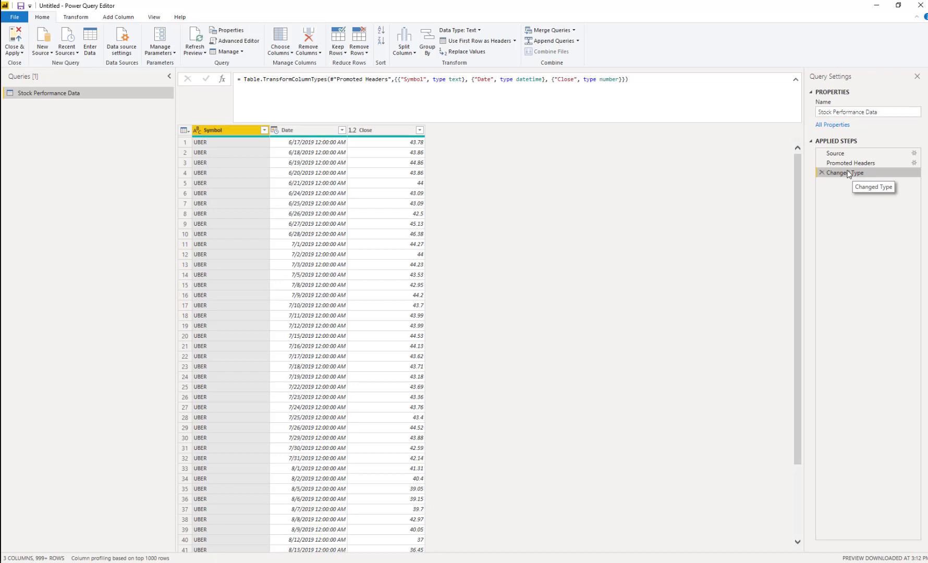
click(836, 152)
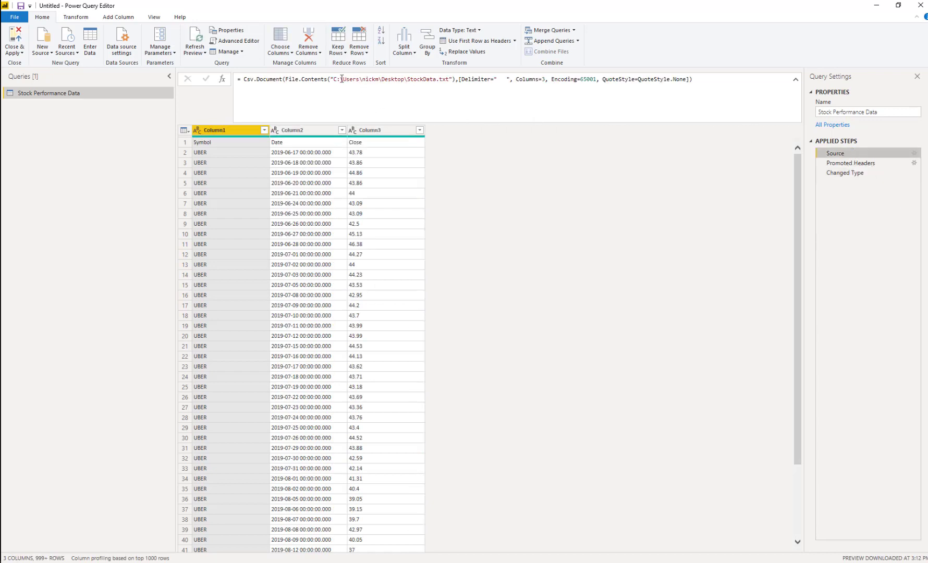
click(450, 87)
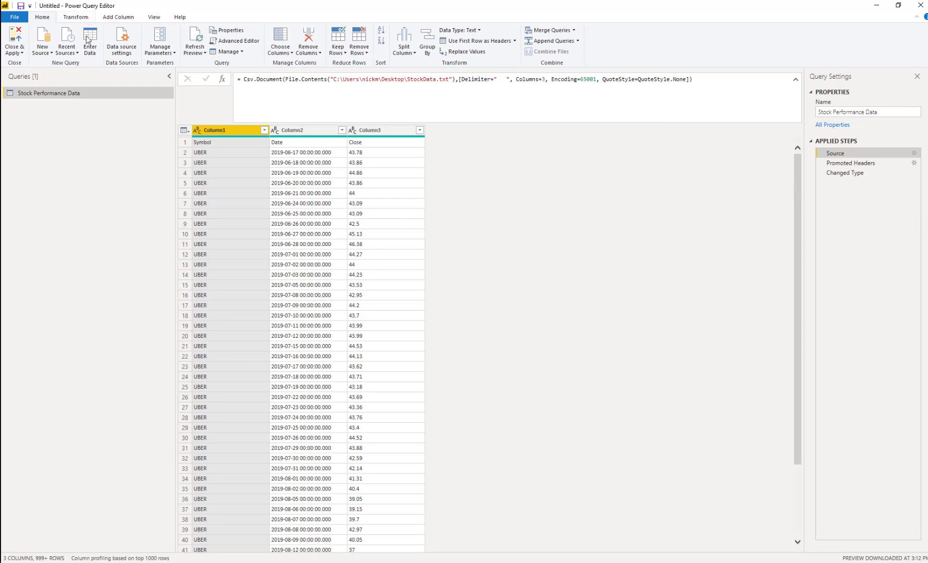
Step: Create parameter FileLocation with current value C:\Users\nickm\Desktop\Stock… data file path
click(159, 41)
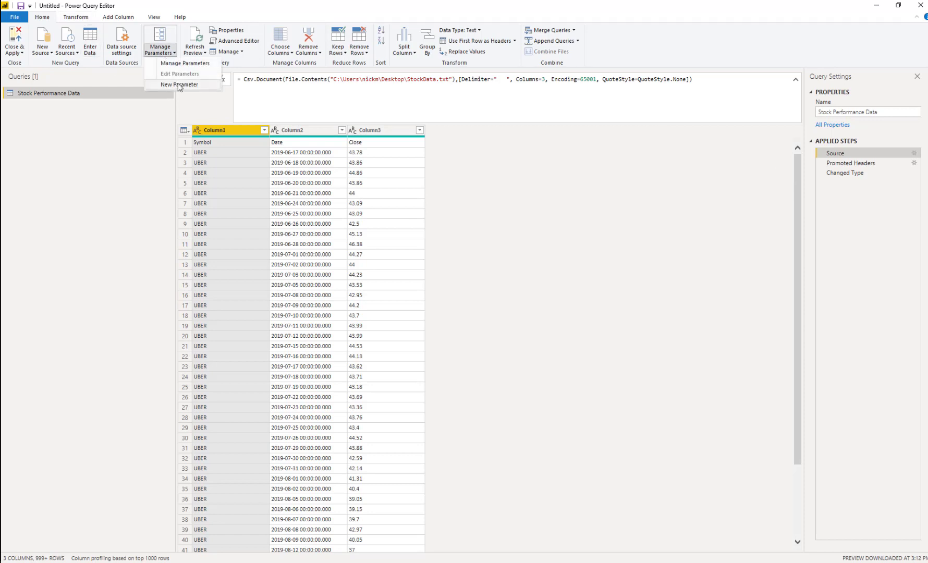
click(179, 84)
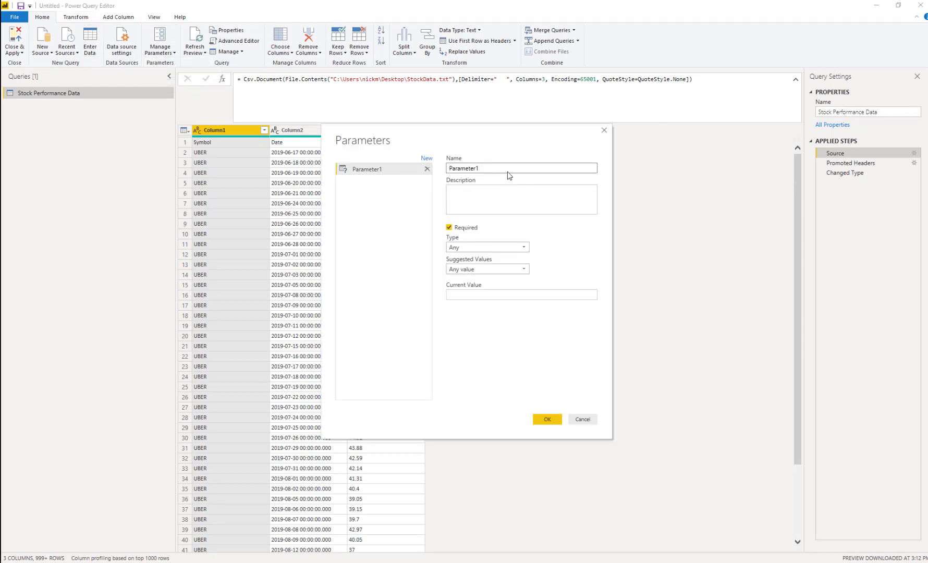
triple_click(521, 168)
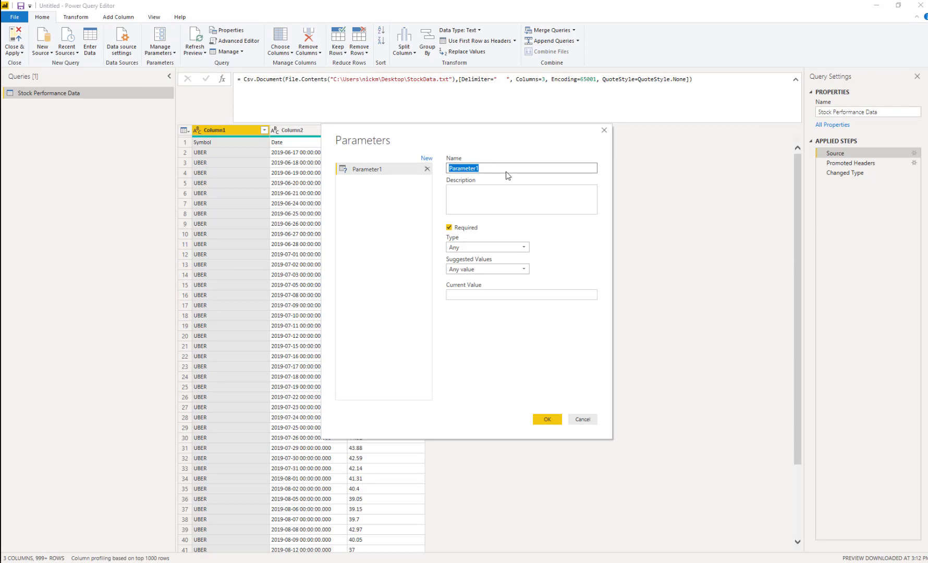
text(Fil)
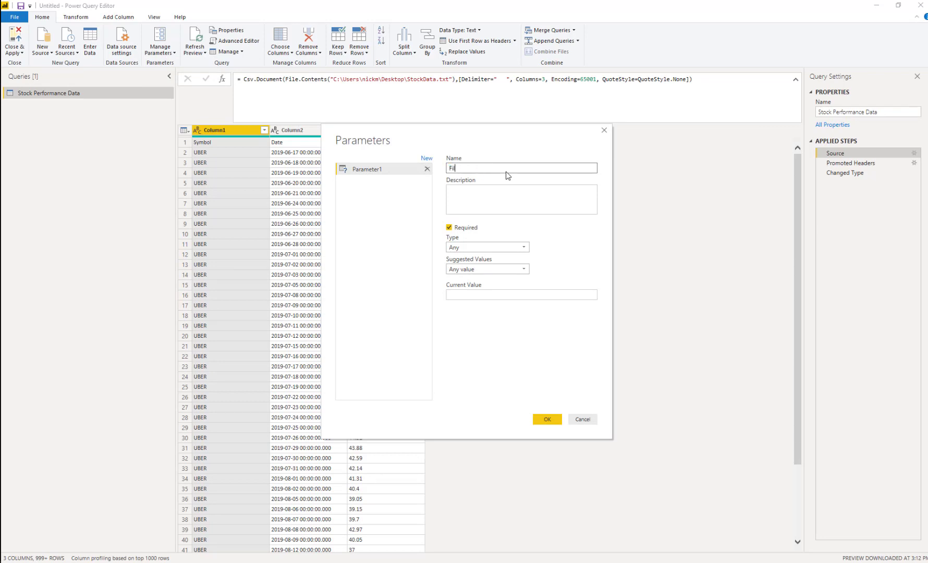
text(eLocation)
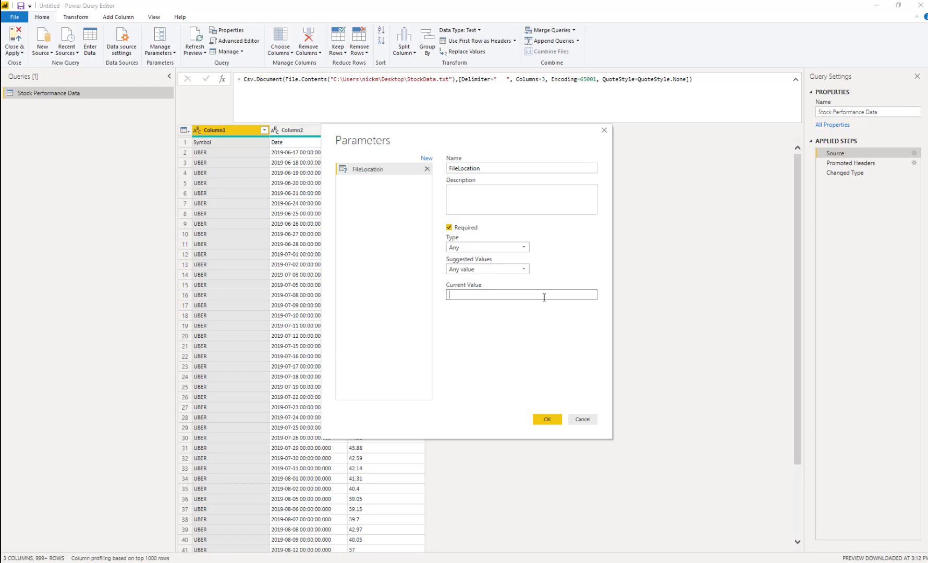
mouse_move(381, 101)
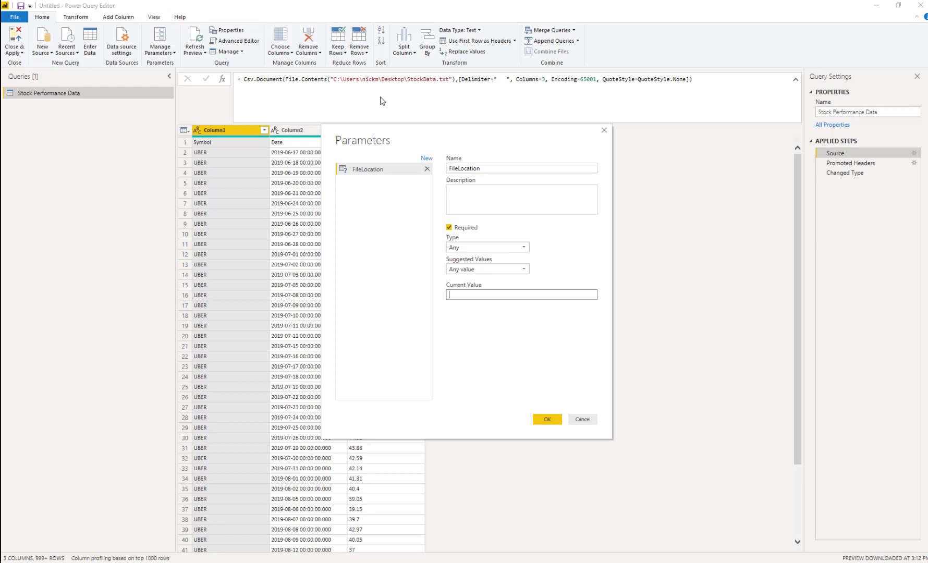
mouse_move(453, 77)
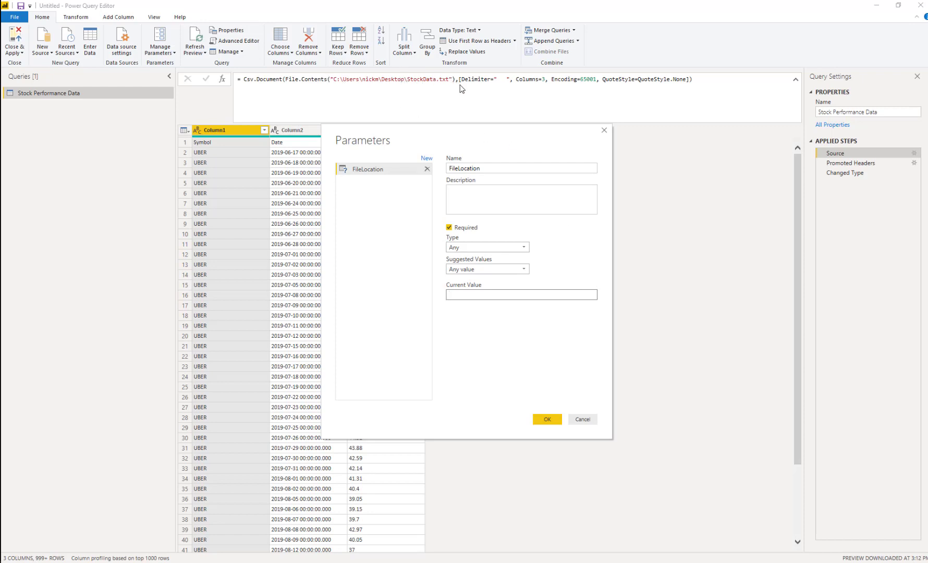
mouse_move(465, 114)
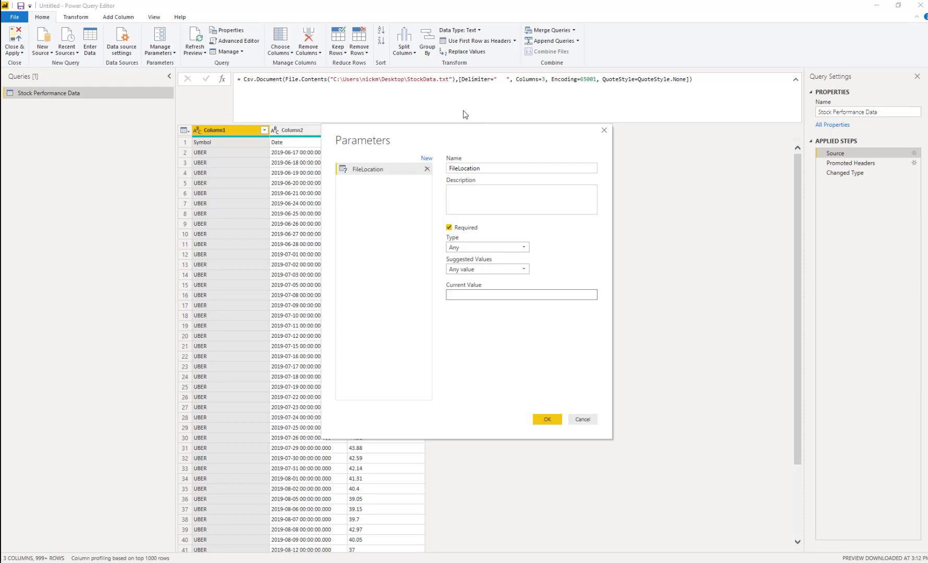
mouse_move(476, 91)
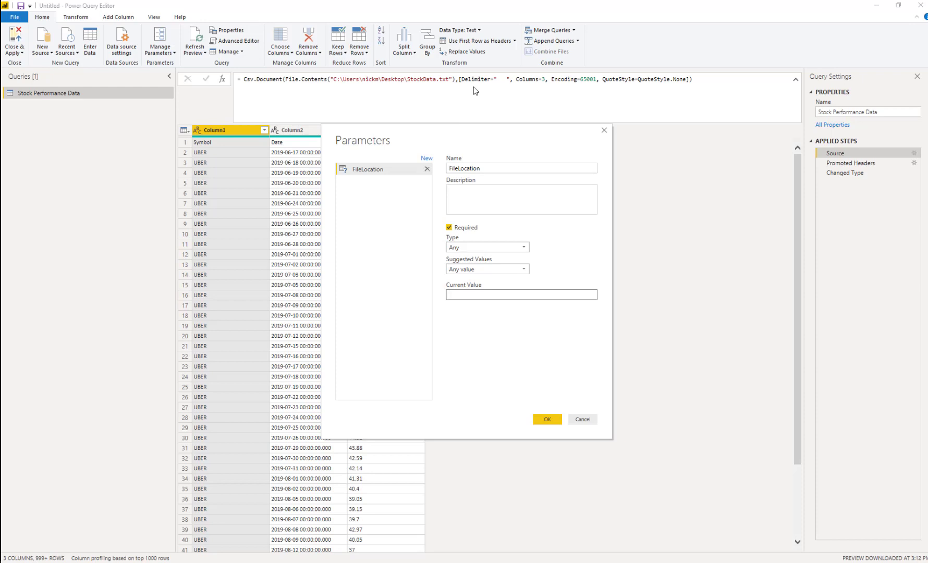
click(520, 294)
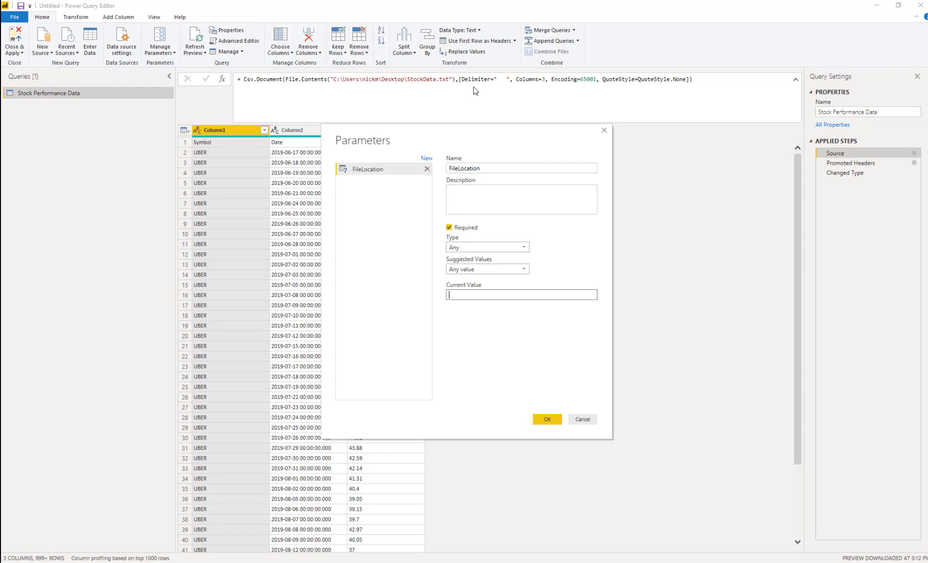
mouse_move(465, 89)
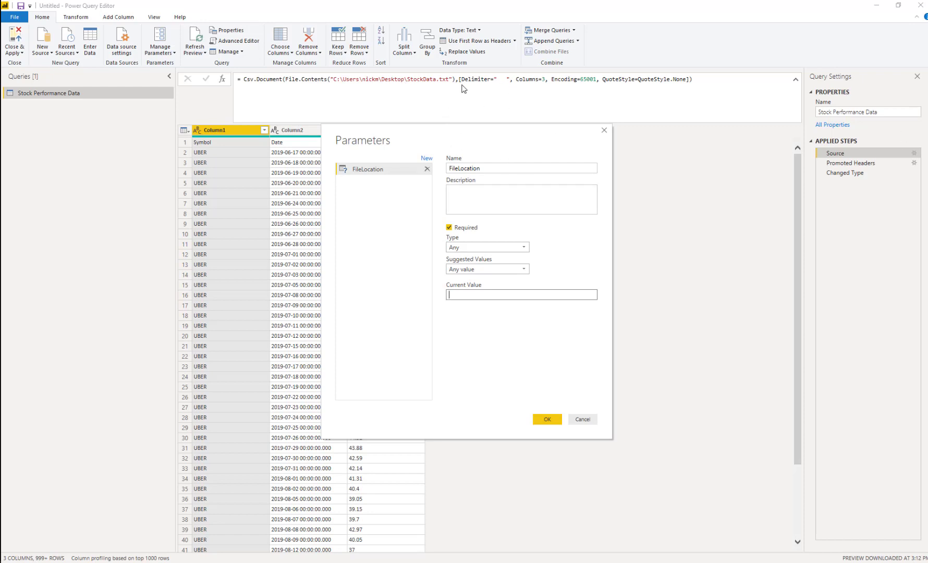
mouse_move(731, 198)
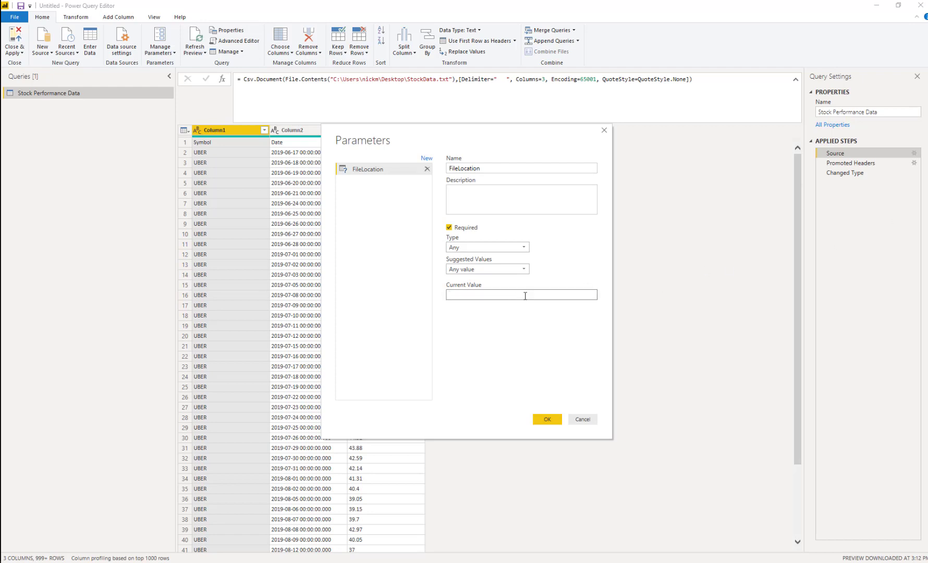
text(C:\Users\nickm\Desktop)
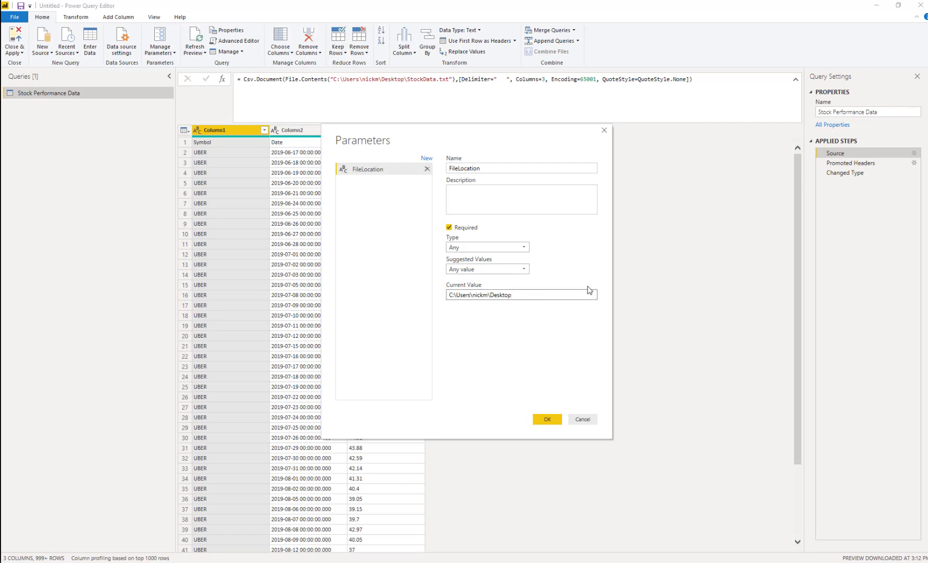
text(\S)
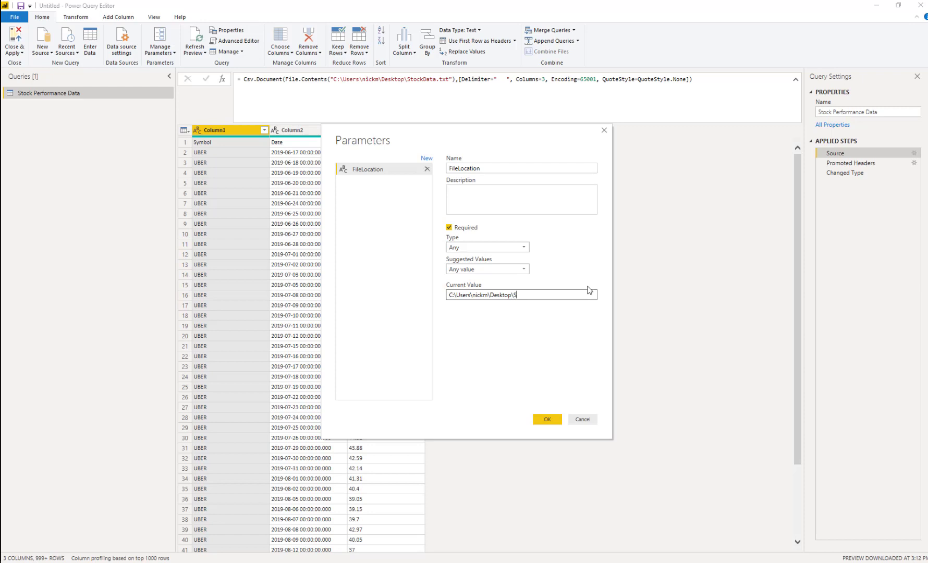
text(tockDate.txt)
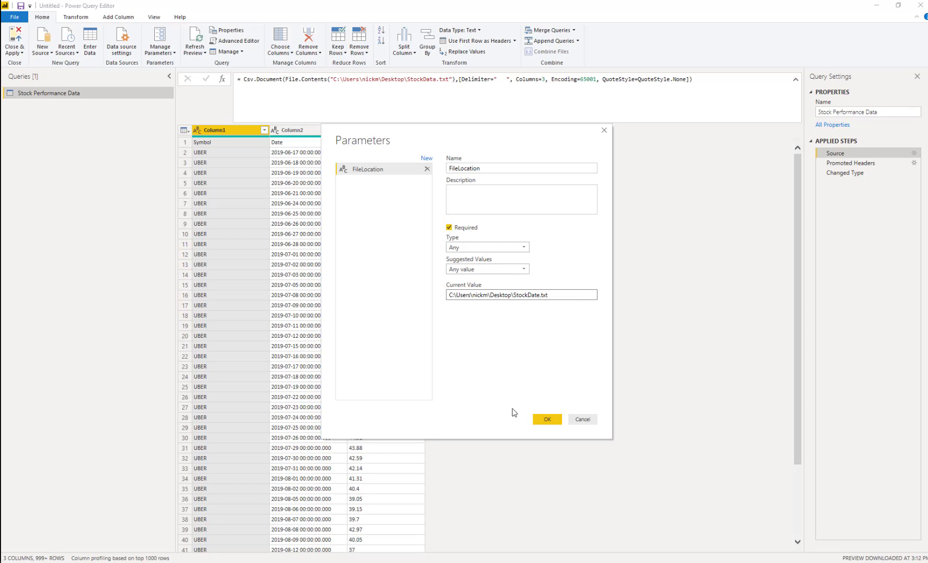
click(546, 419)
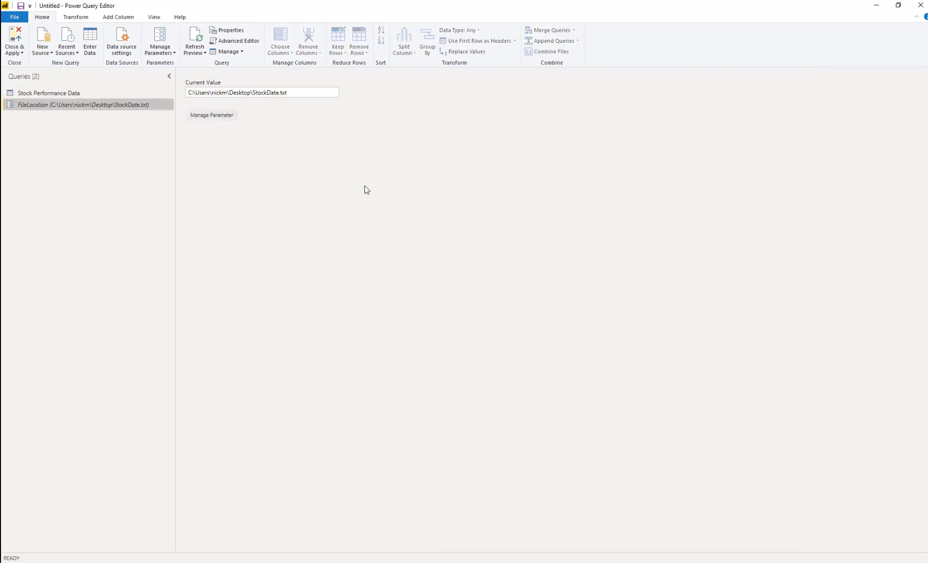
mouse_move(219, 151)
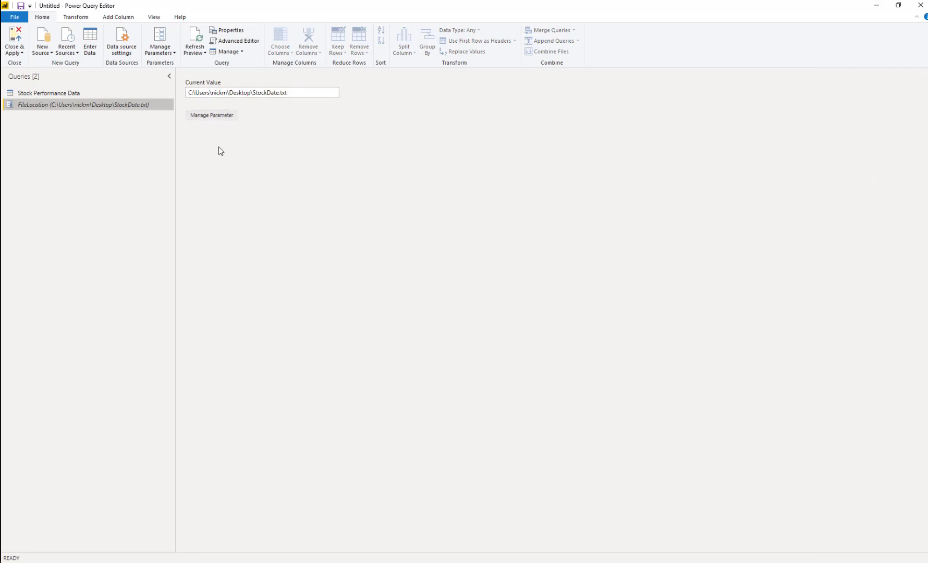
mouse_move(154, 105)
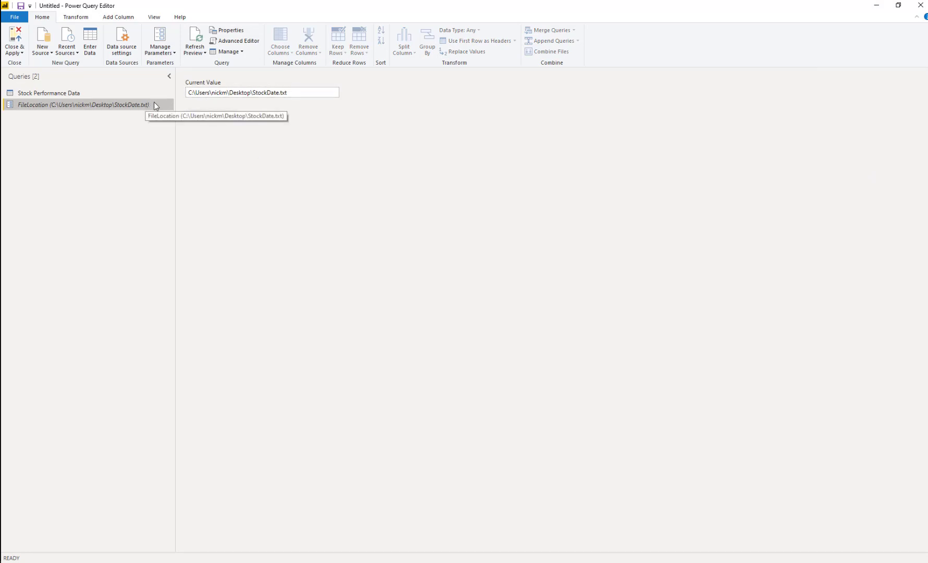
Step: Select the Stock Performance Data query in the Queries pane
click(262, 92)
text(a)
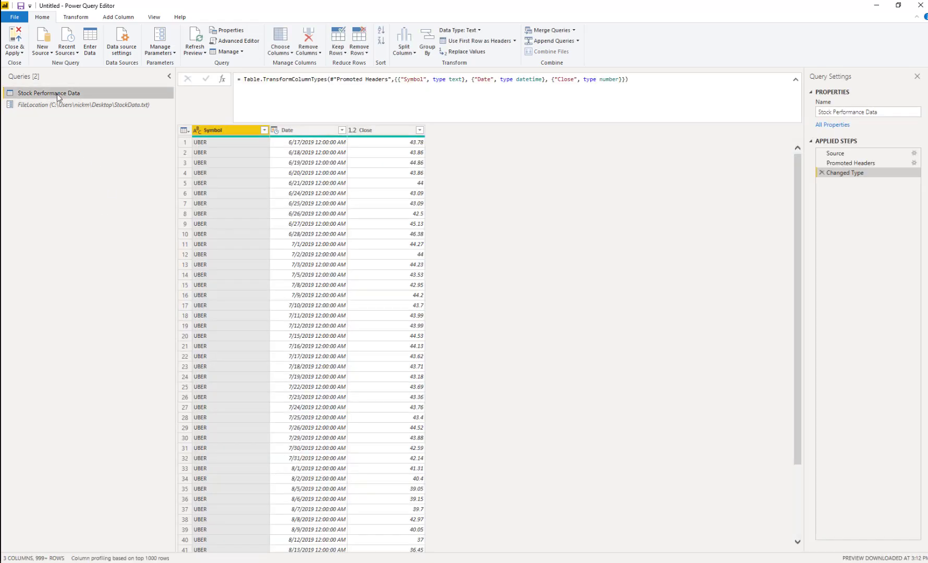
mouse_move(235, 40)
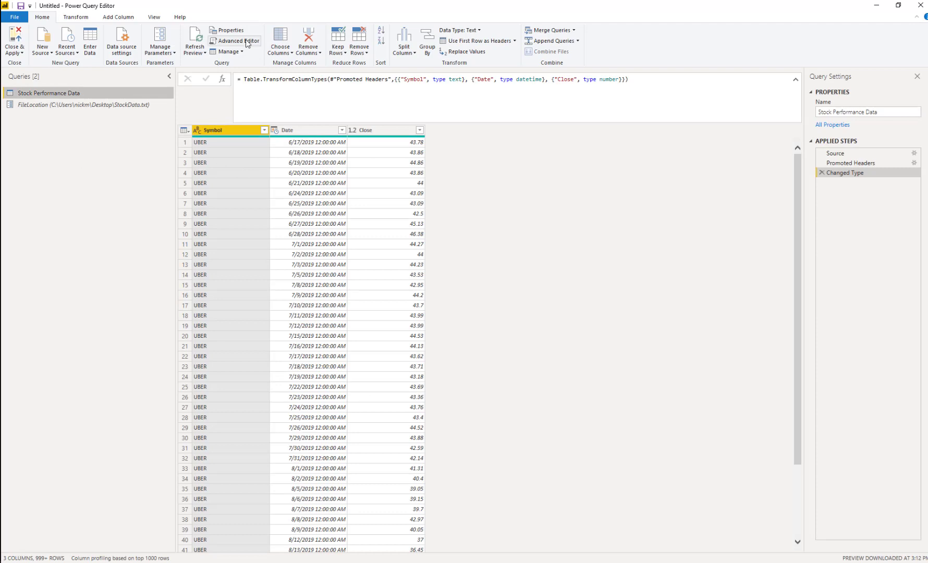
Step: In Advanced Editor, replace the Source line's hard-coded file path with FileLocation
click(234, 41)
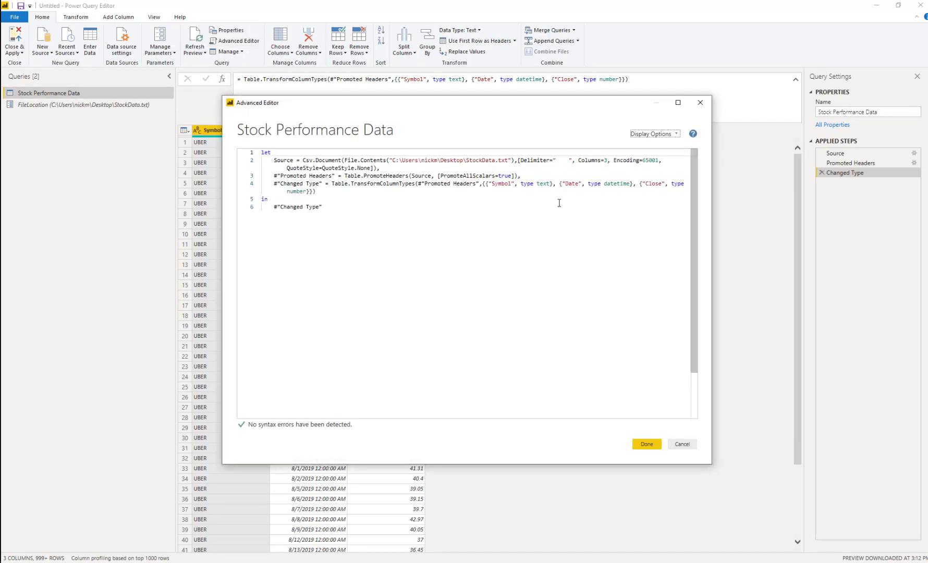
mouse_move(472, 220)
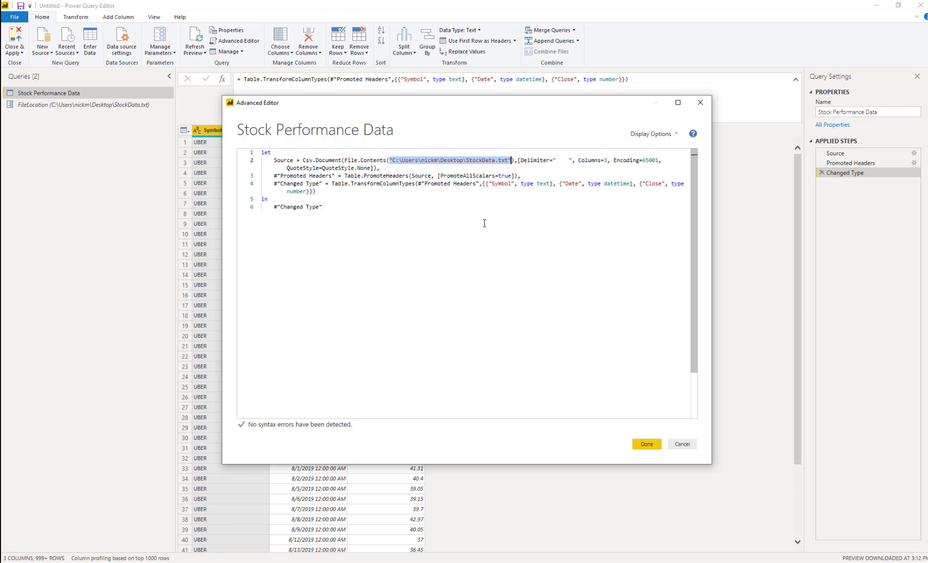
mouse_move(449, 181)
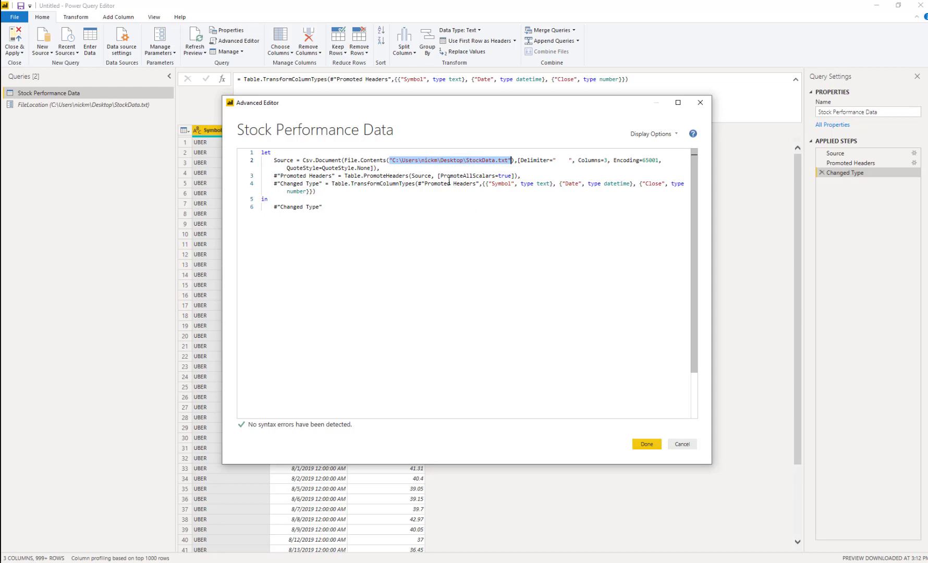
mouse_move(402, 175)
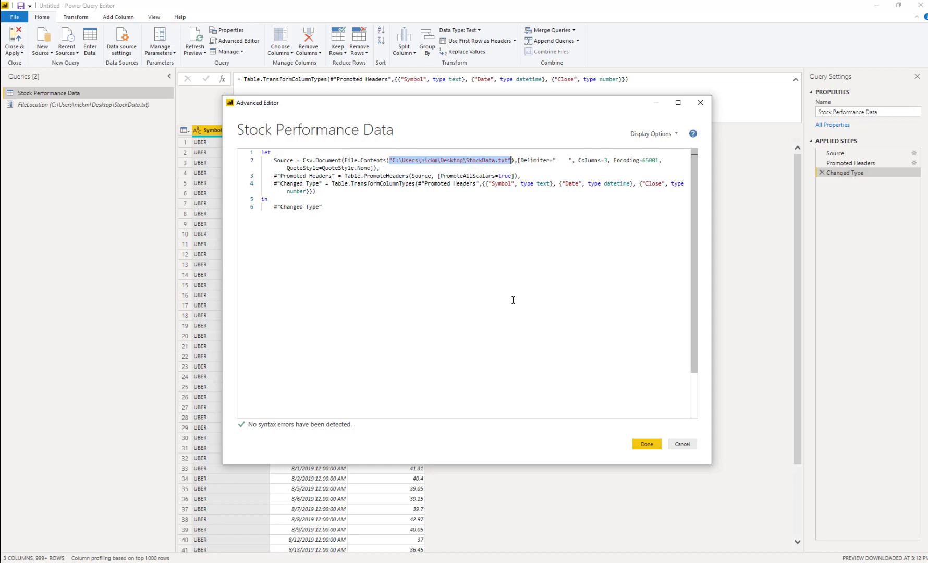
text(FileL)
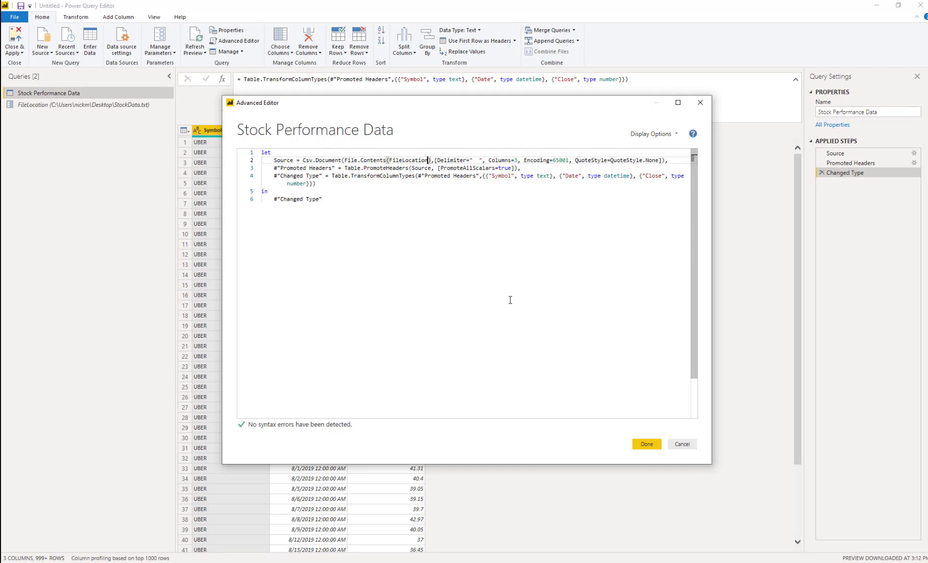
mouse_move(454, 223)
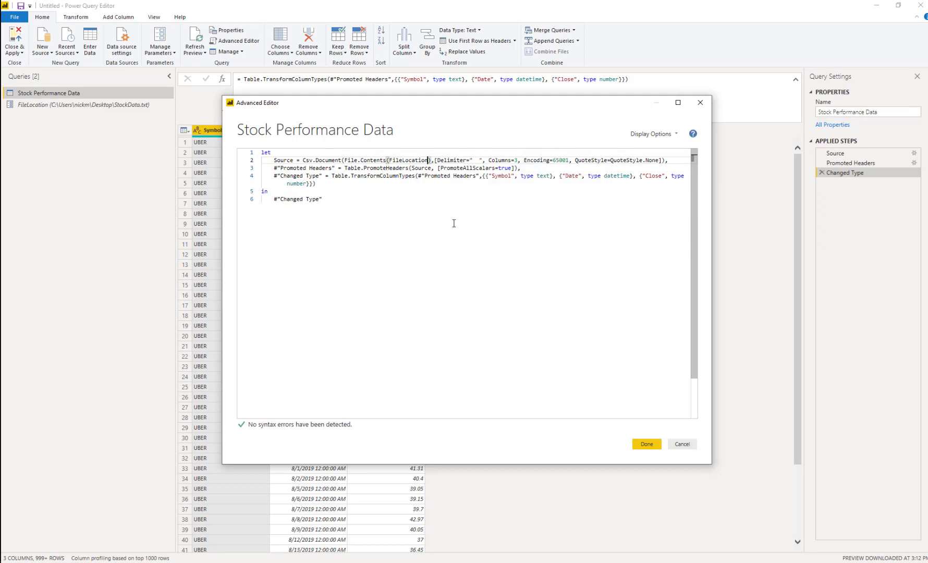
mouse_move(118, 184)
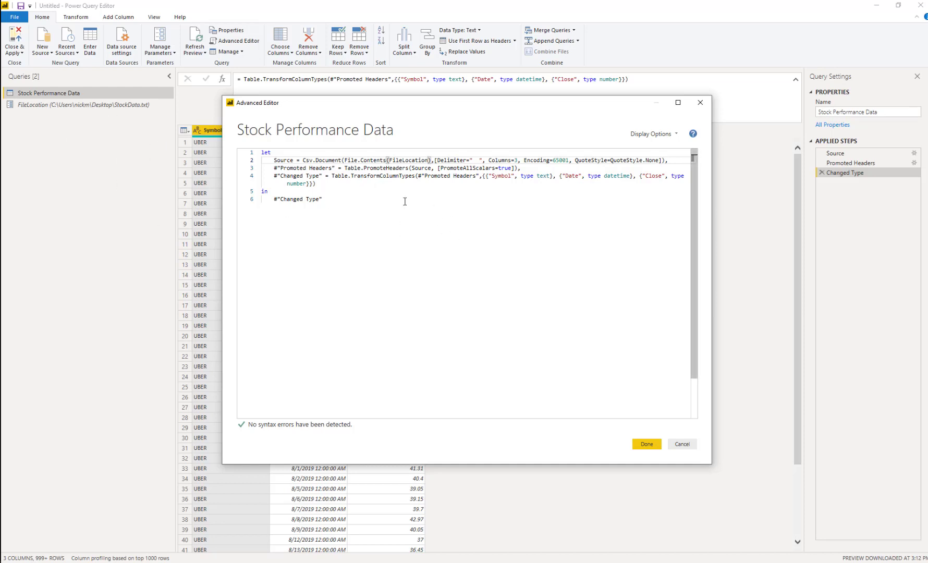
click(645, 444)
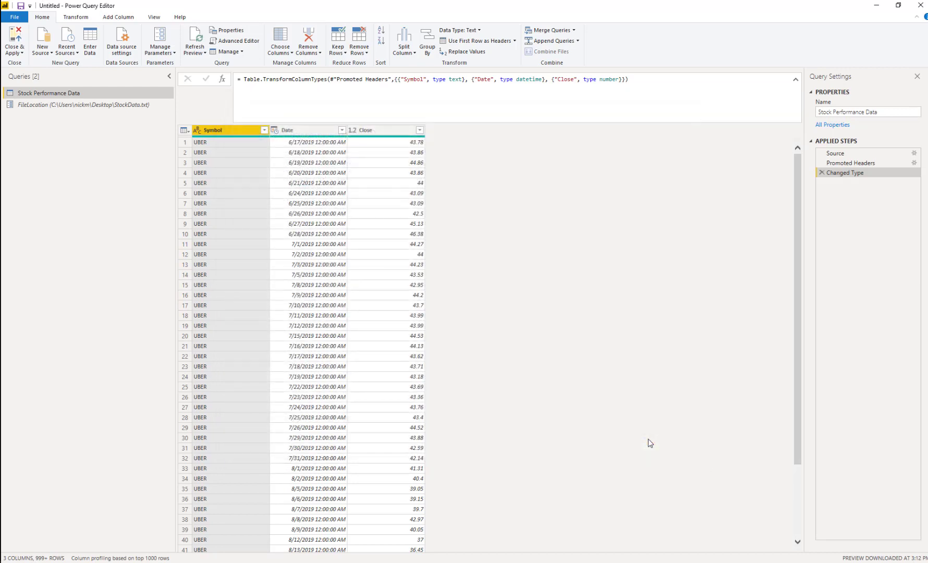
mouse_move(634, 427)
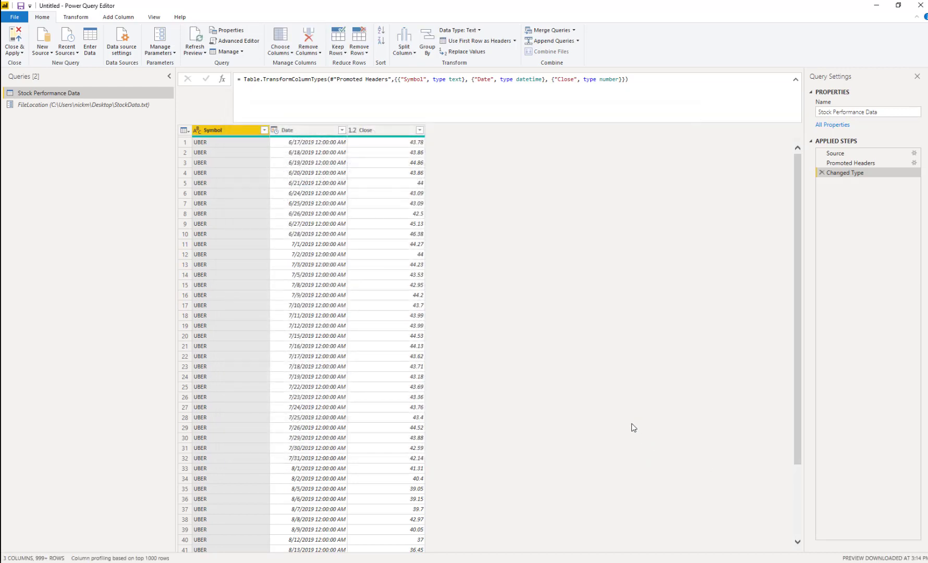
mouse_move(654, 395)
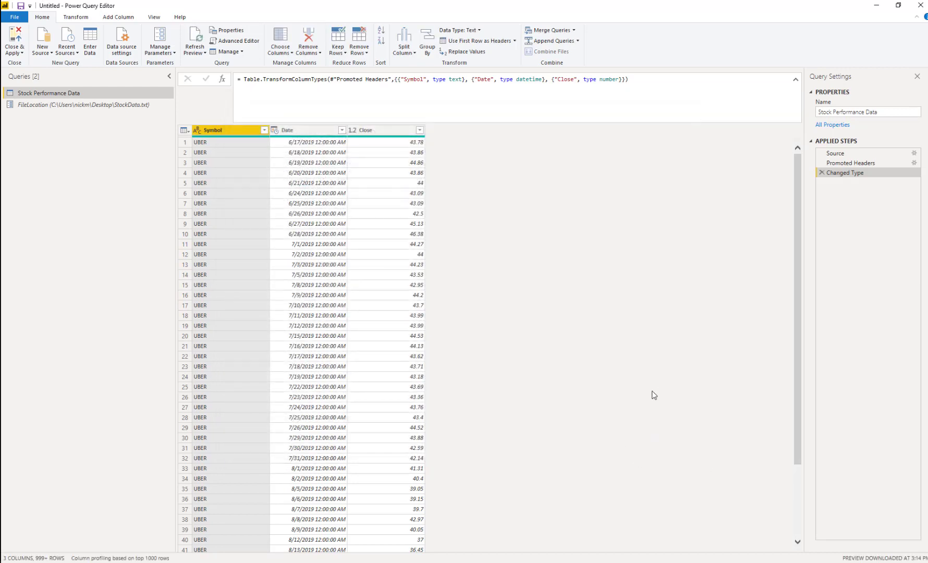
mouse_move(91, 216)
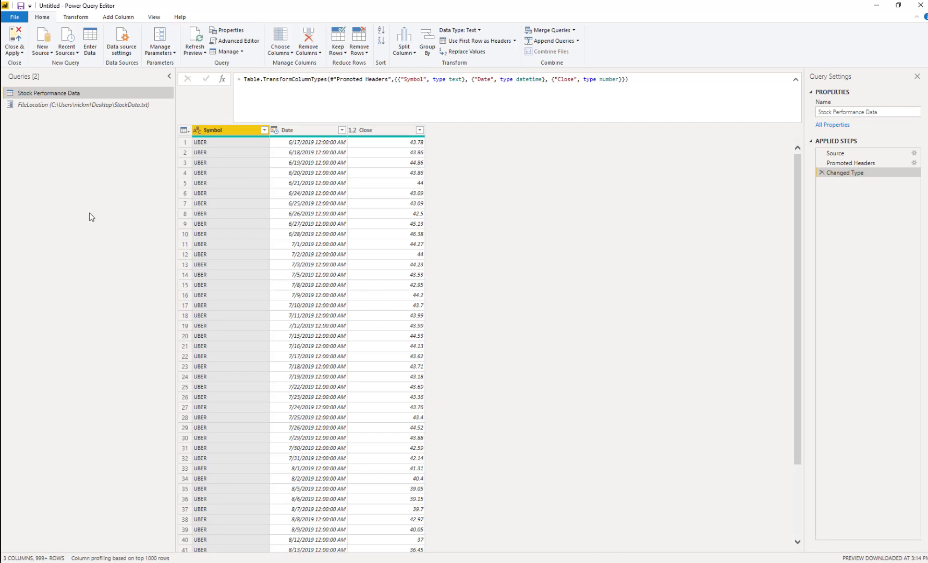
Step: Make FileLocation use a suggested-values list starting with C:\Users\nickm\Desktop\StockData.txt
click(79, 105)
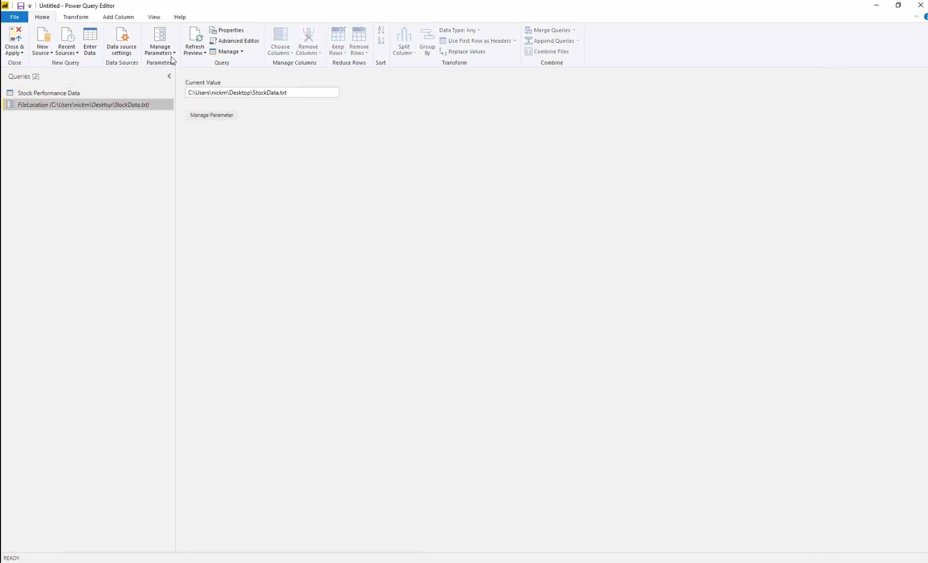
click(159, 40)
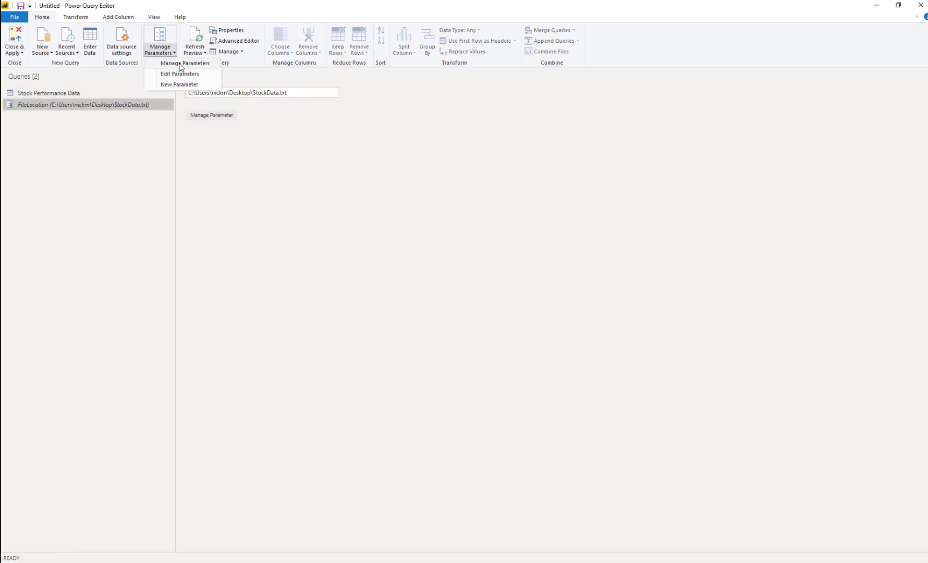
click(185, 64)
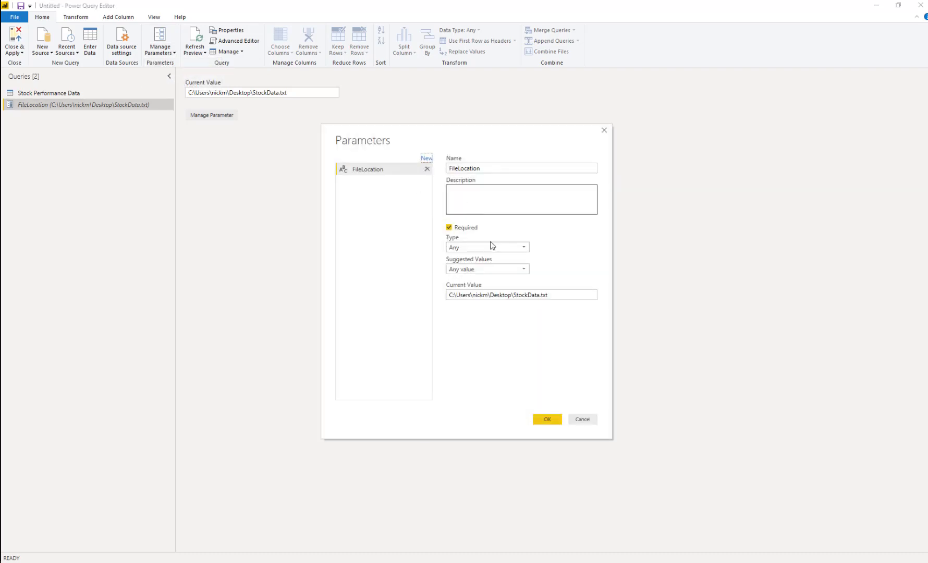
click(485, 269)
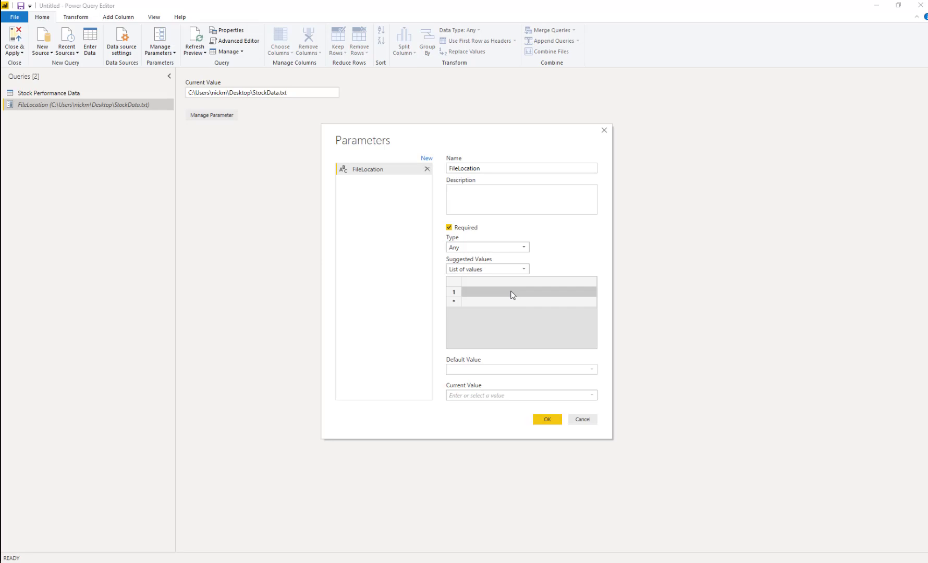
text(C:\Users\nickm\Desktop)
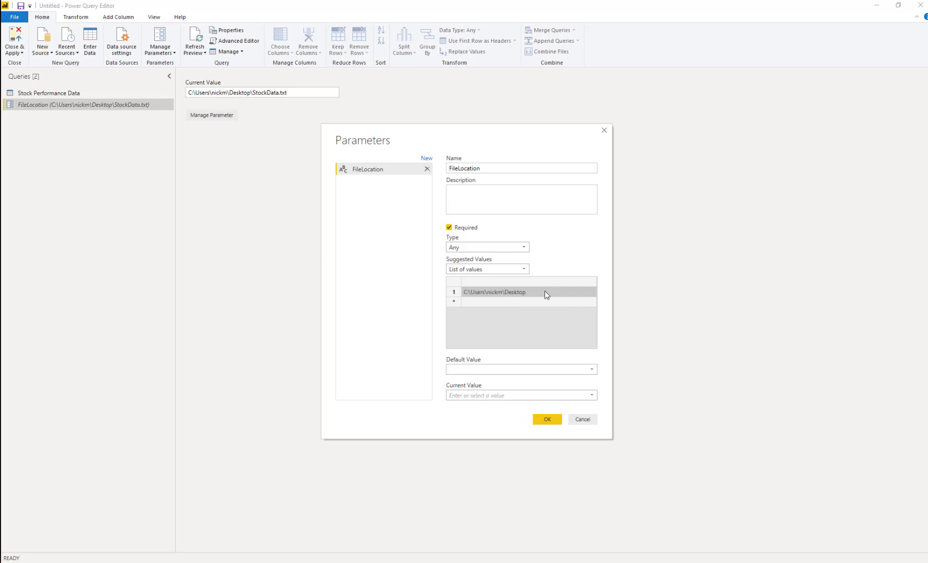
double_click(493, 292)
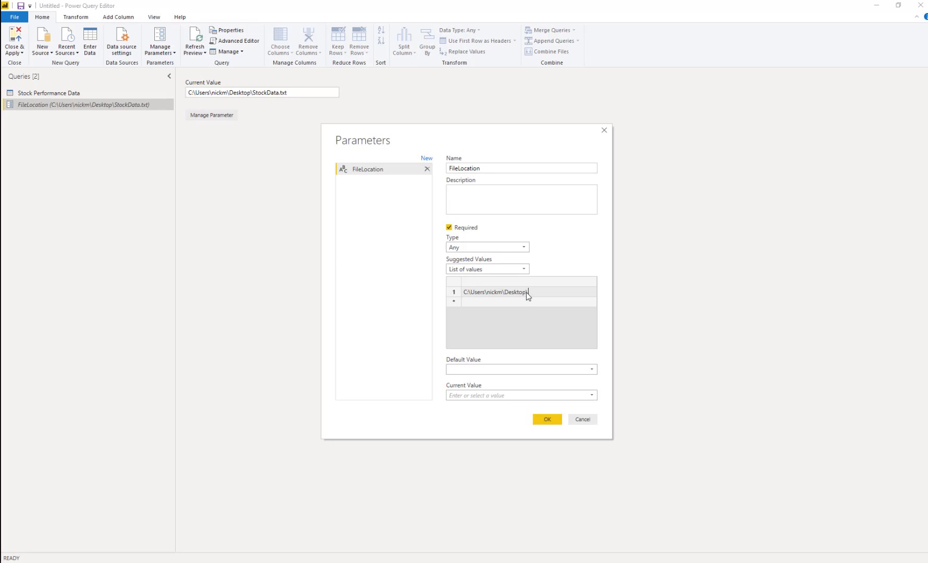
text(St)
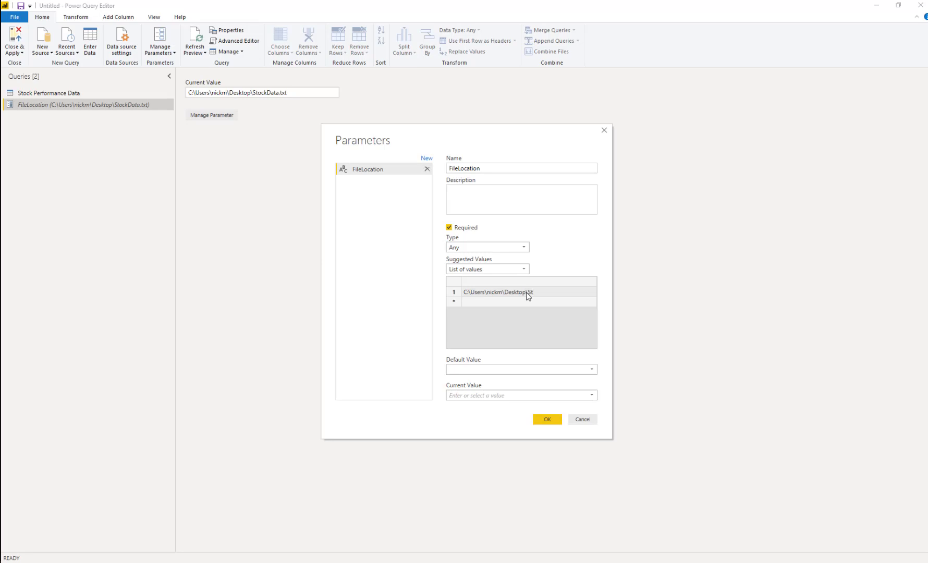
text(StockData.)
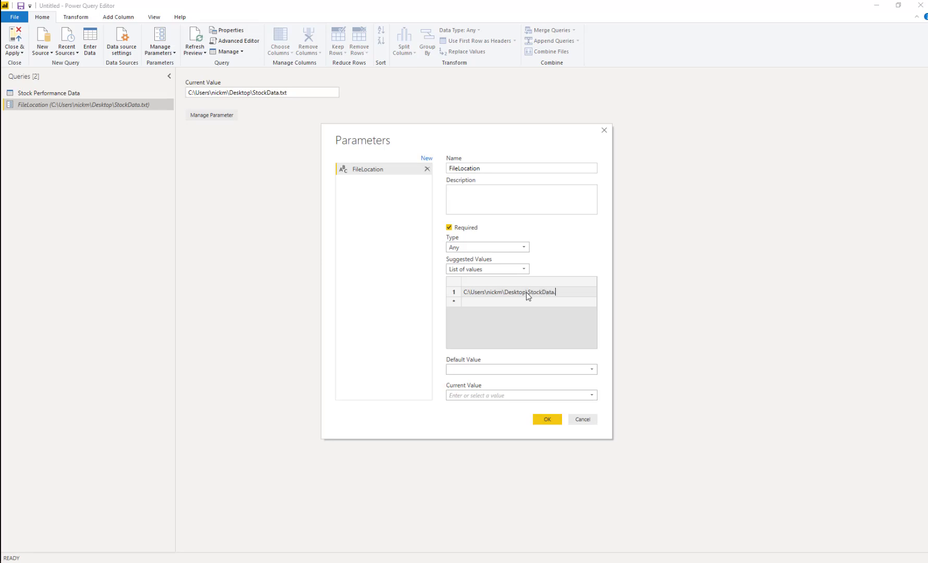
text(txt)
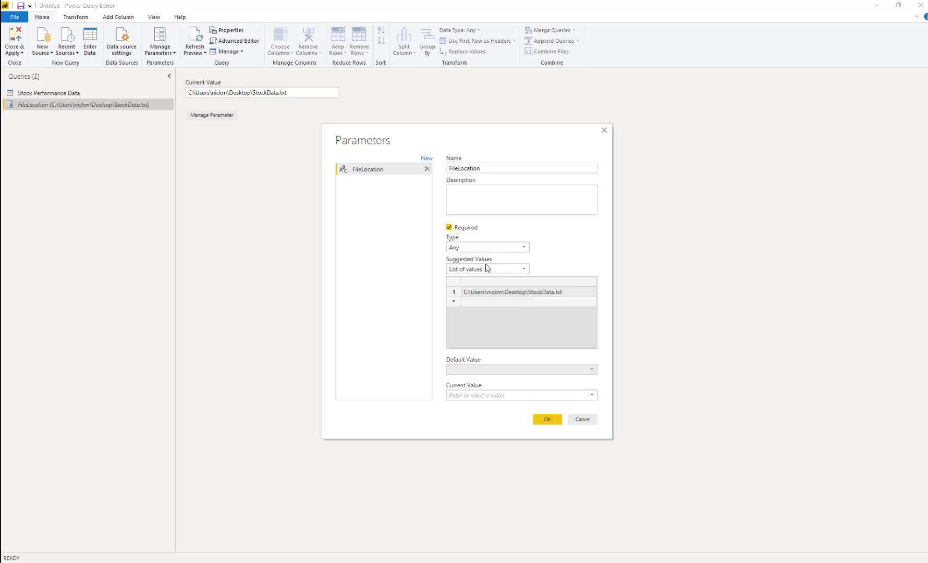
Step: Add a second path with user folder 'bill'; set default and current values to the first
double_click(512, 292)
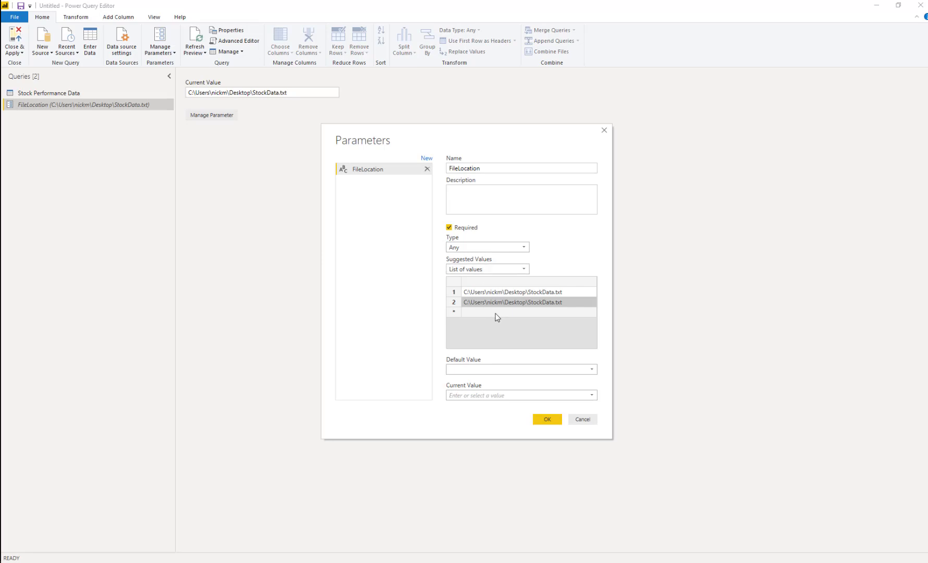
double_click(493, 302)
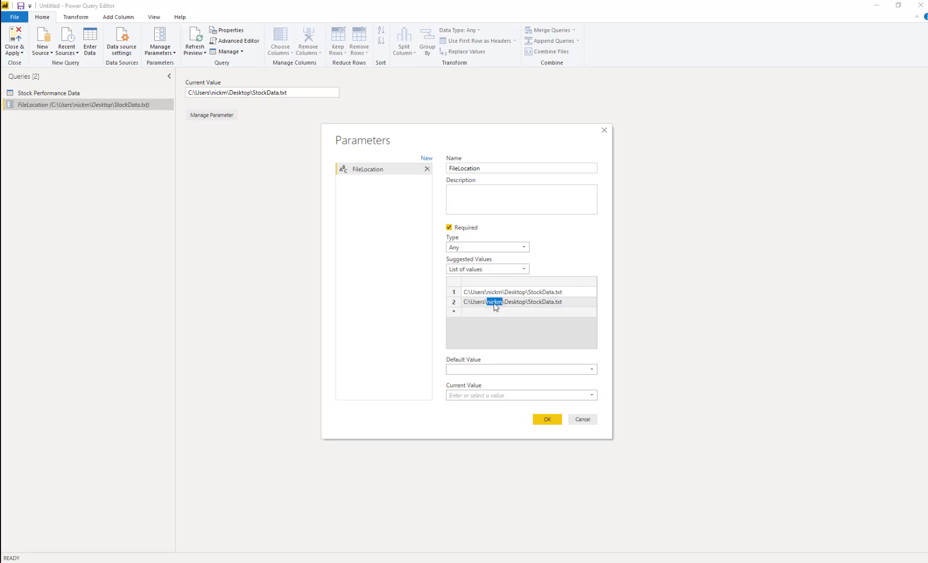
text(bill)
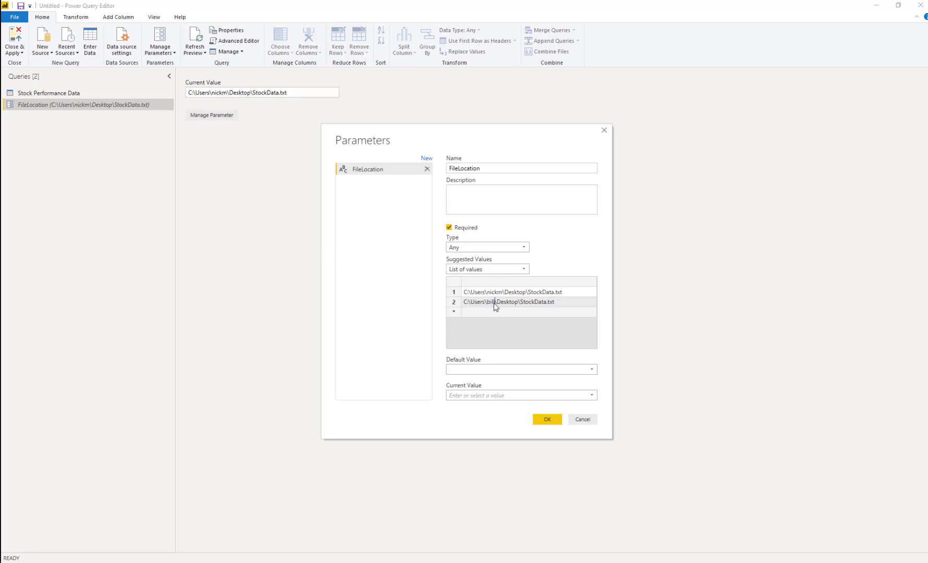
click(520, 370)
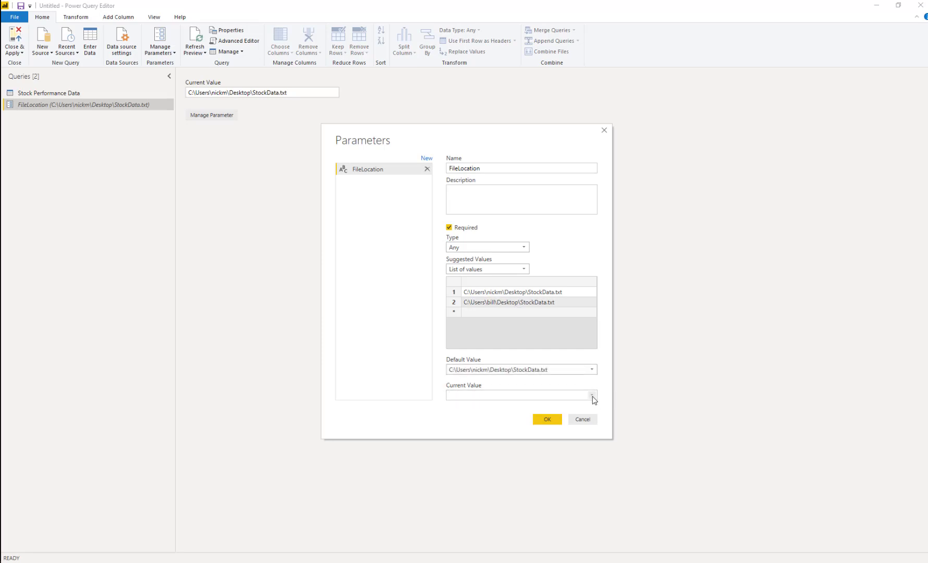
click(592, 395)
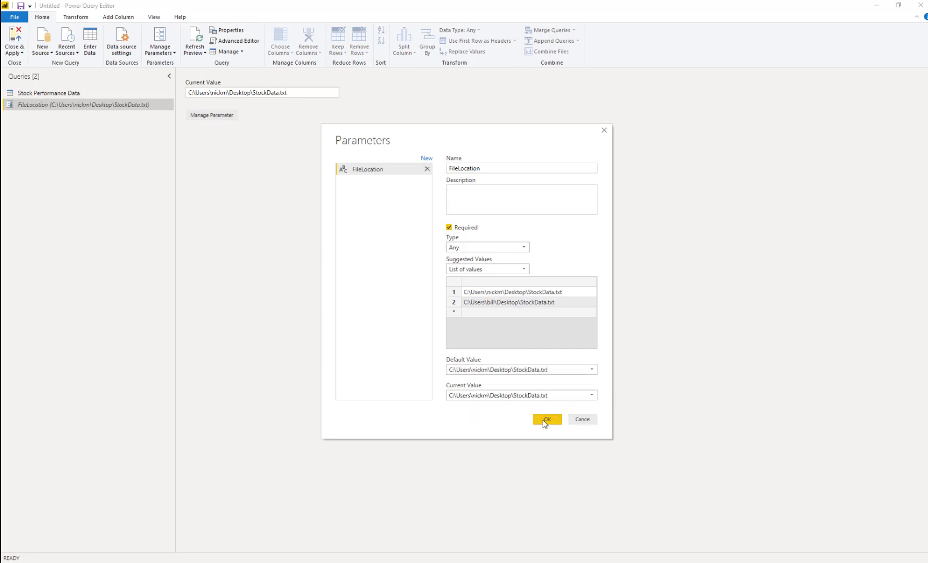
click(545, 422)
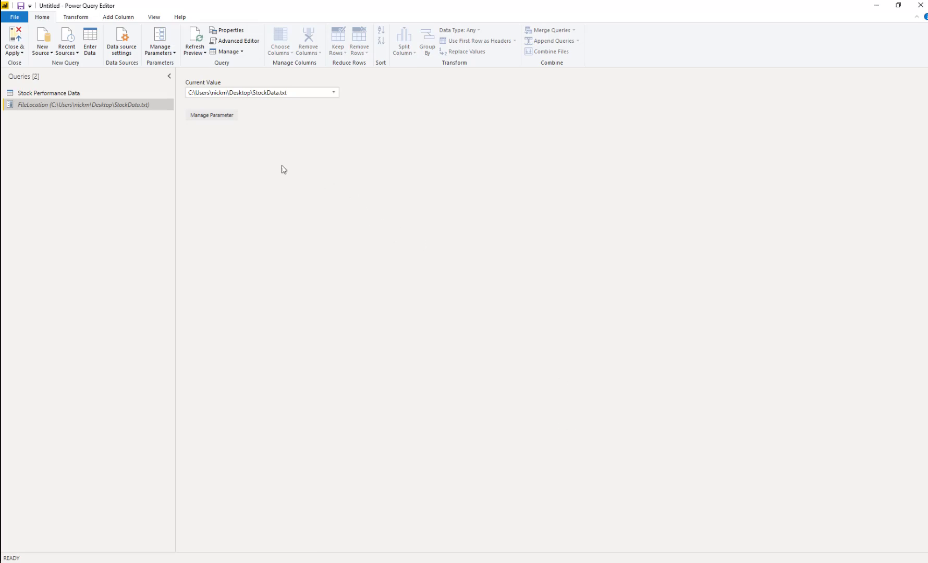
mouse_move(104, 105)
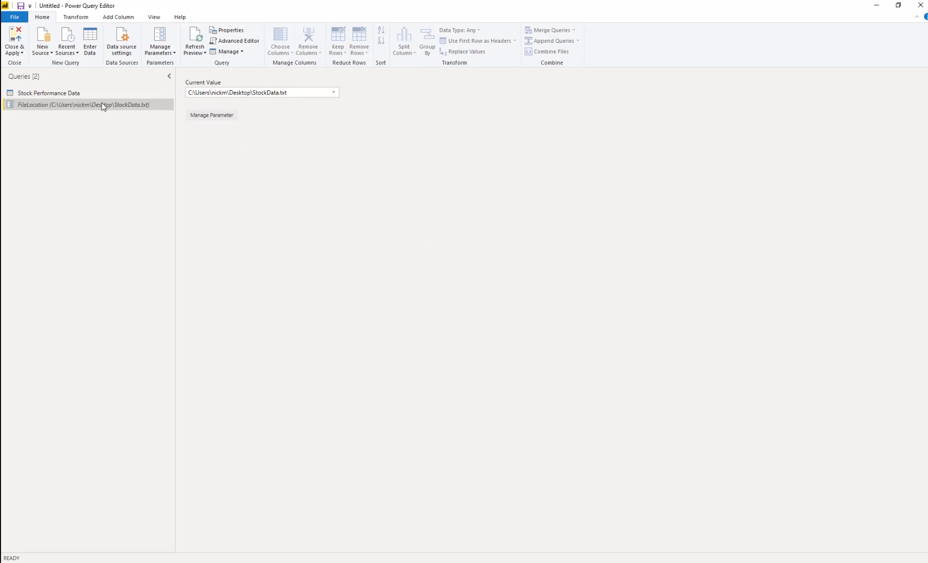
Step: Try the second user's path in FileLocation and view the stock query's missing-path error
click(50, 93)
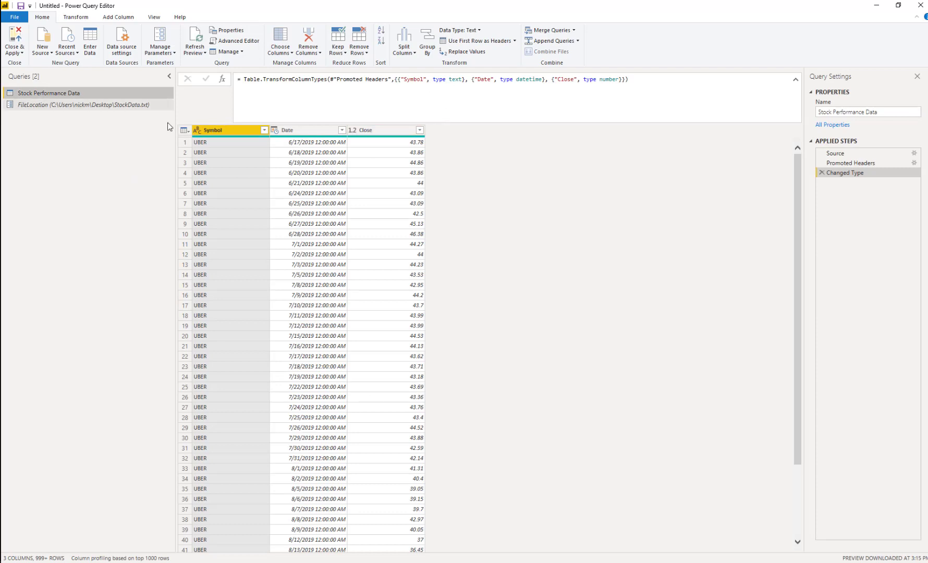
mouse_move(428, 135)
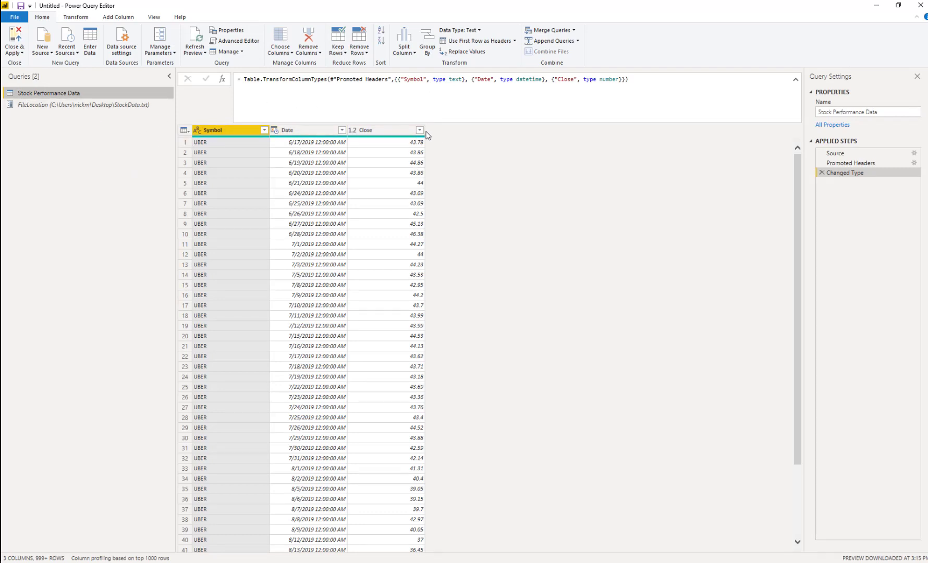
click(86, 105)
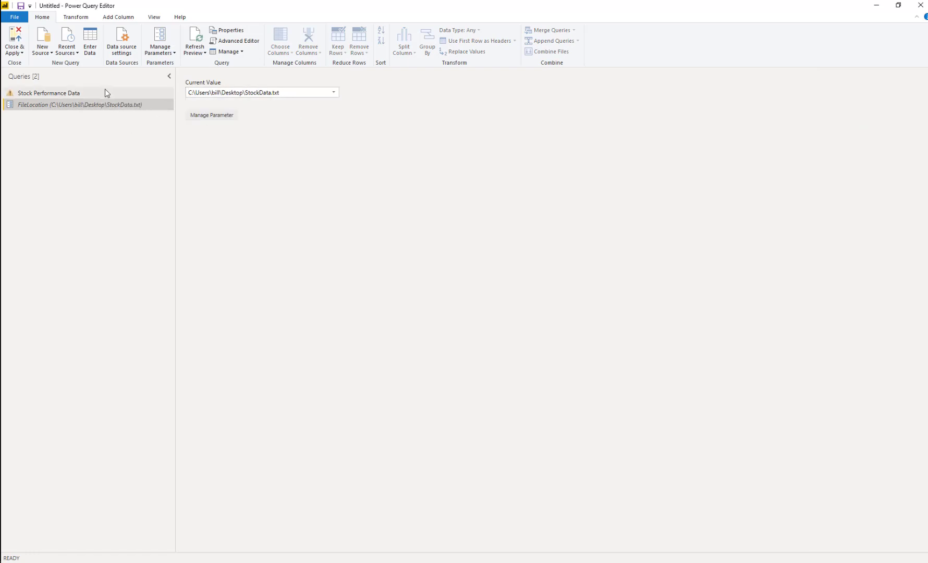
click(49, 93)
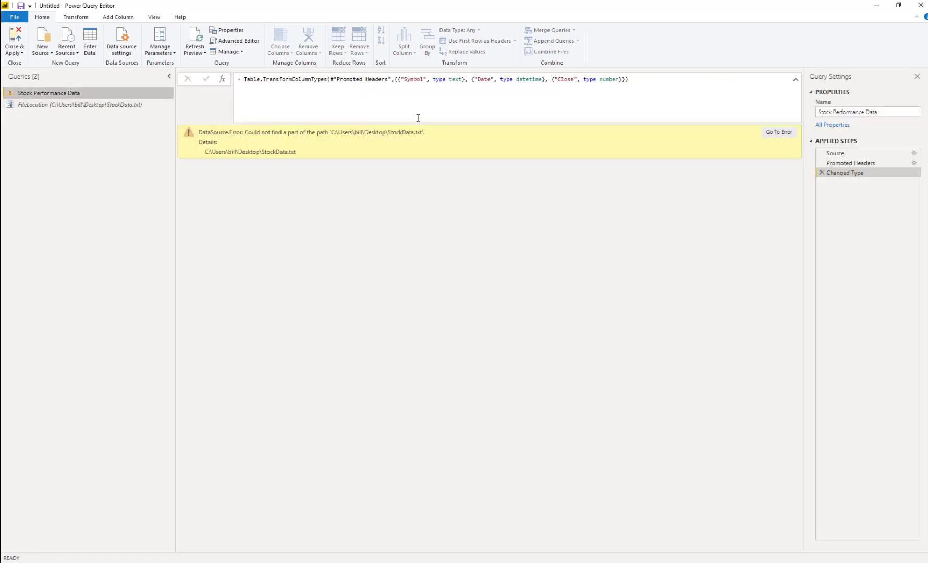
mouse_move(431, 130)
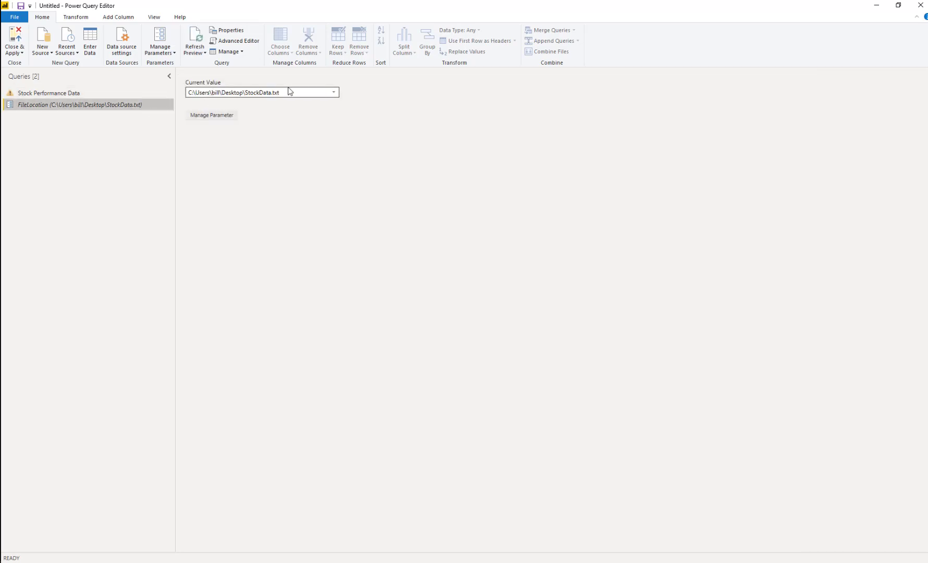
mouse_move(338, 93)
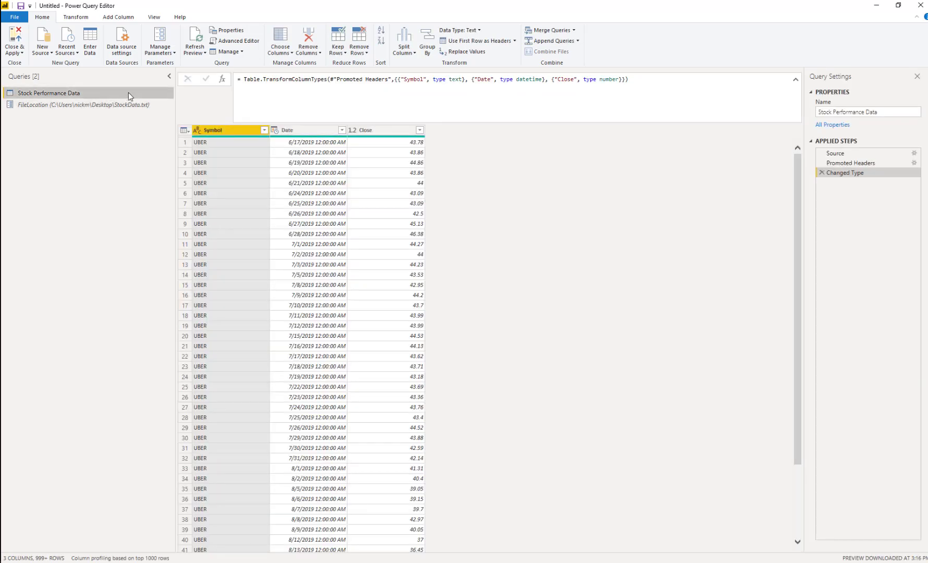
mouse_move(276, 164)
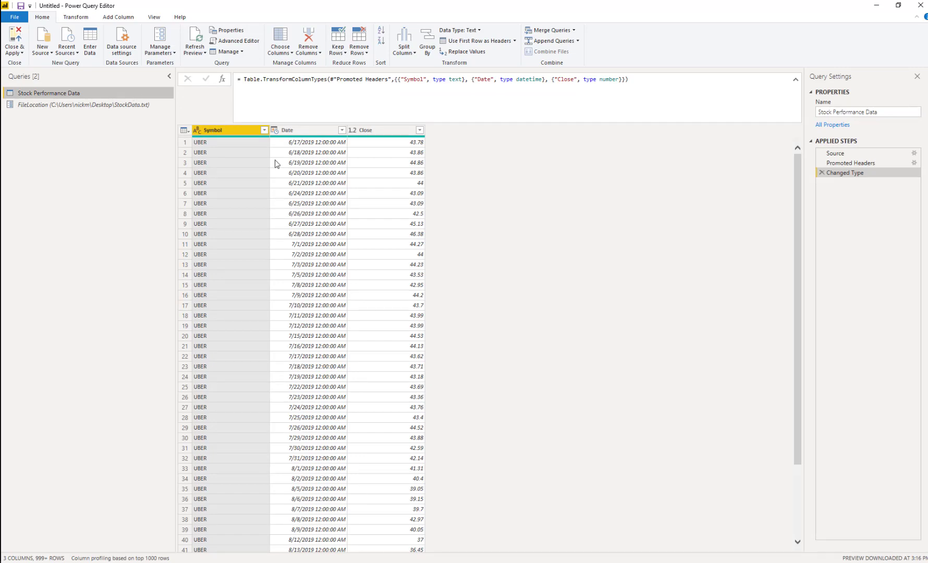
mouse_move(361, 213)
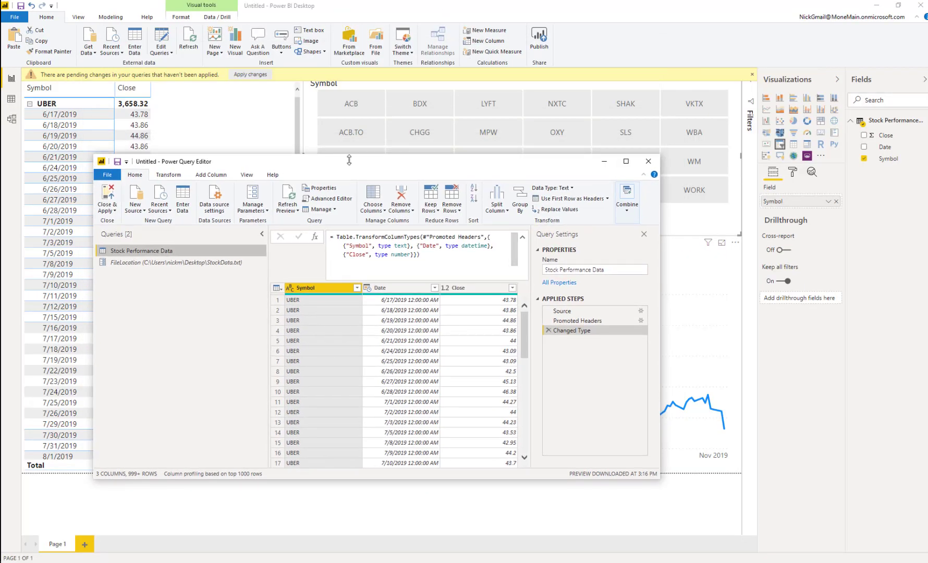
Step: Pick the second user's StockData.txt path from FileLocation's Current Value dropdown
click(625, 161)
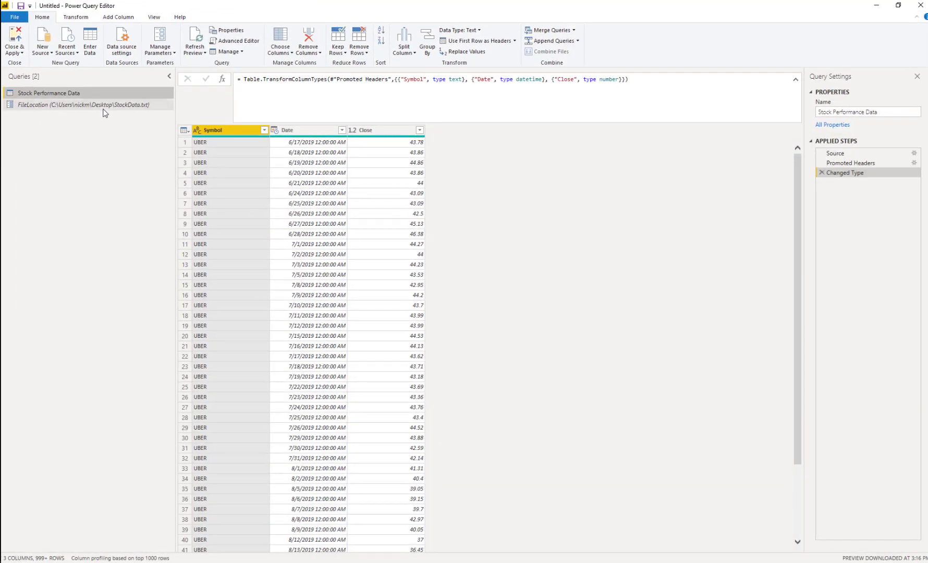
click(85, 105)
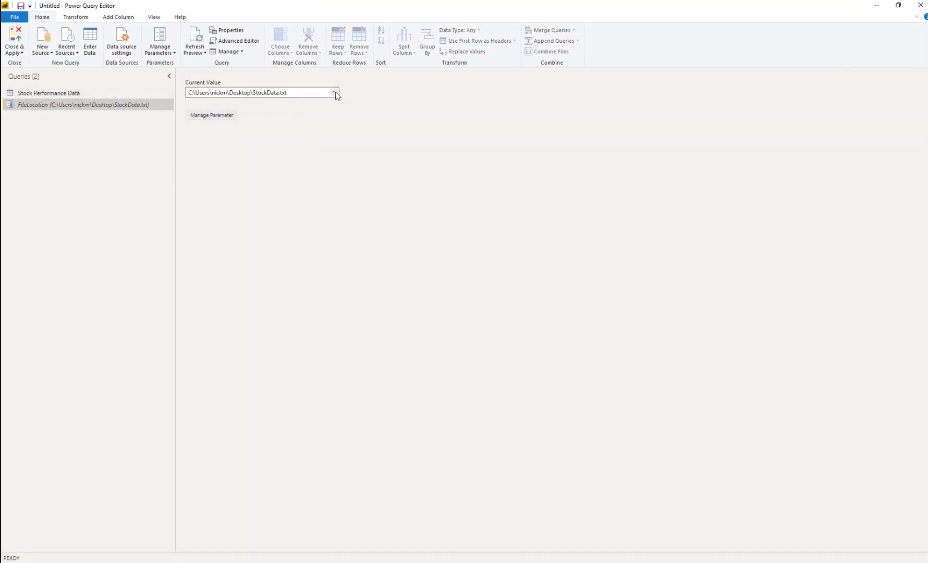
click(335, 92)
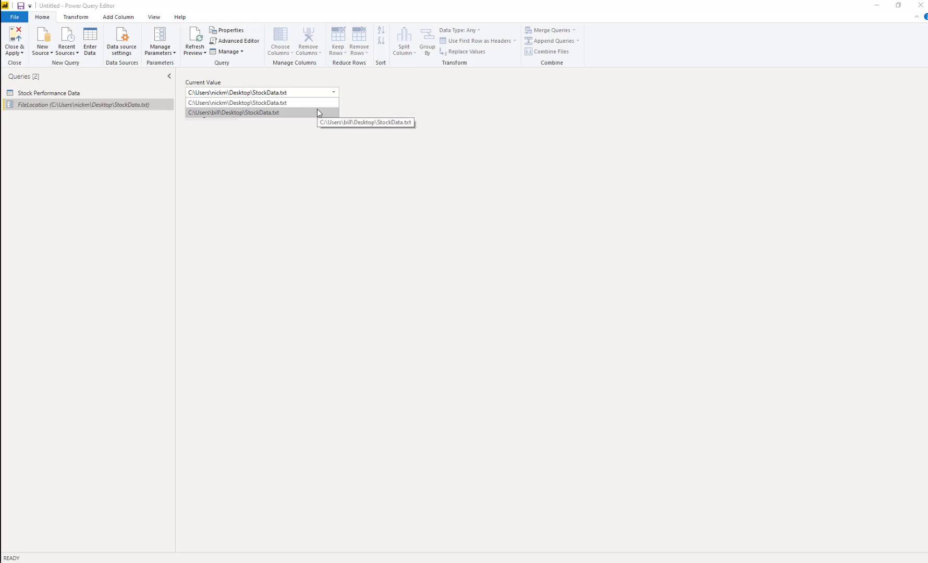
click(233, 112)
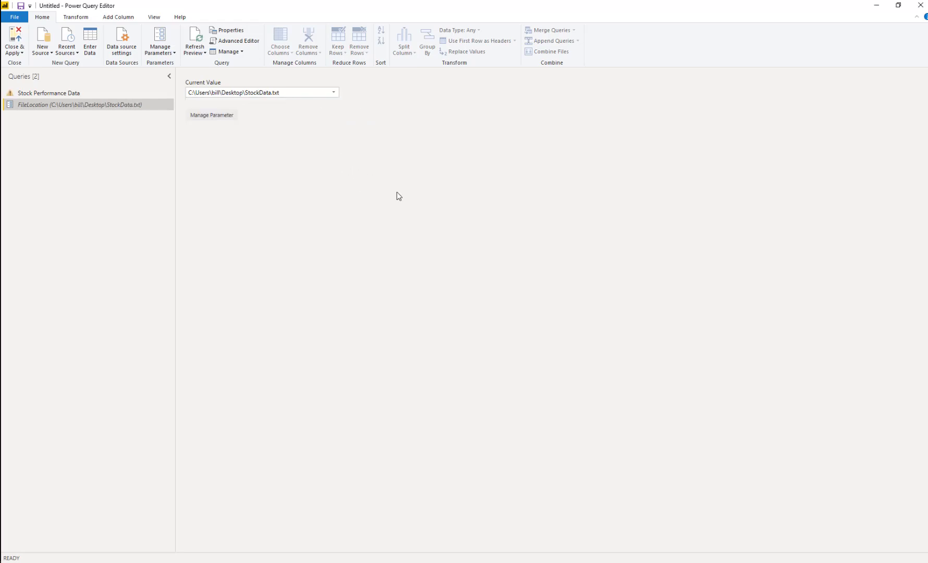
click(261, 92)
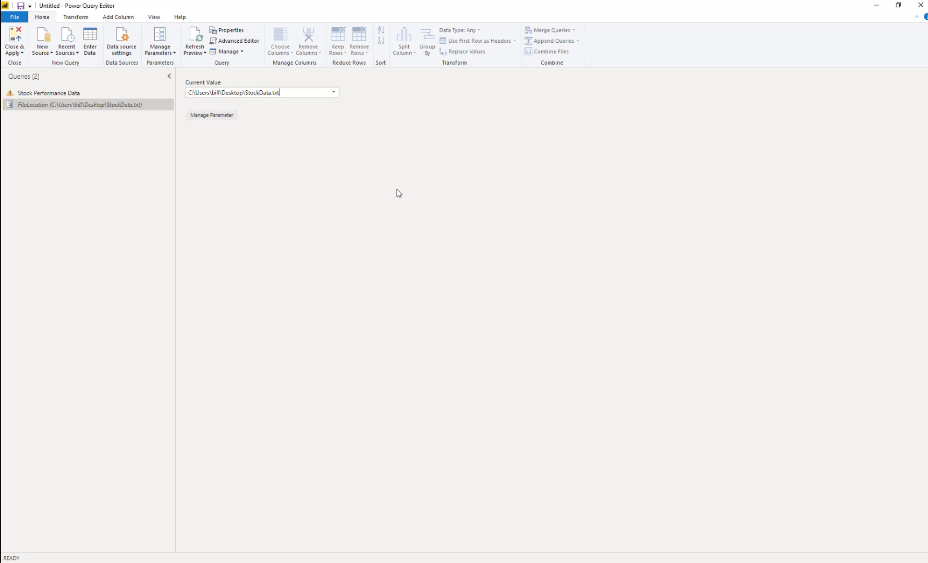
mouse_move(376, 178)
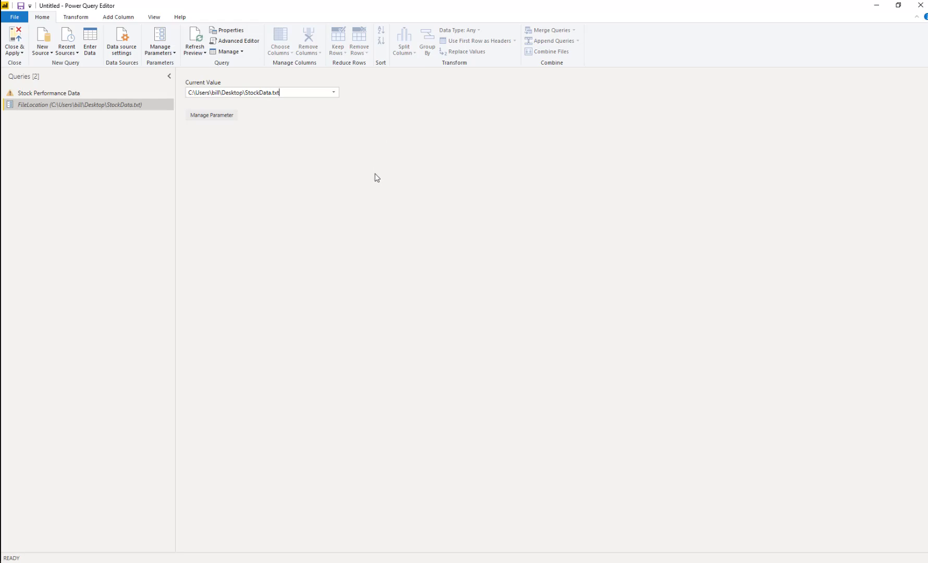
mouse_move(361, 172)
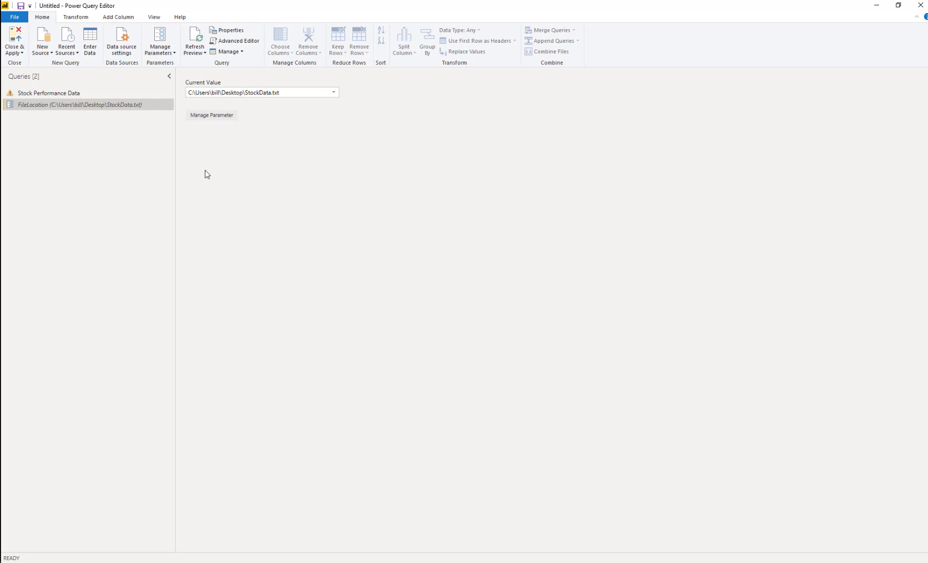
click(279, 92)
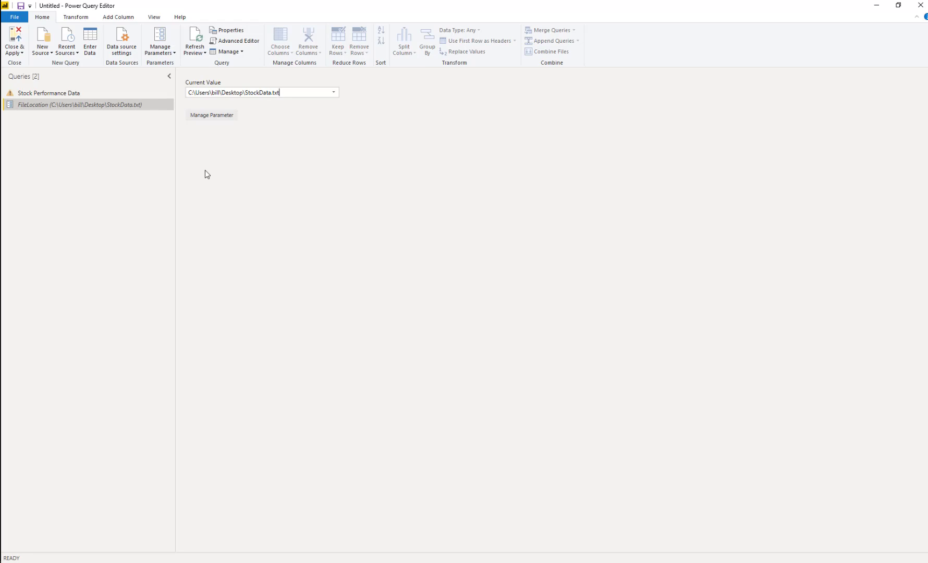